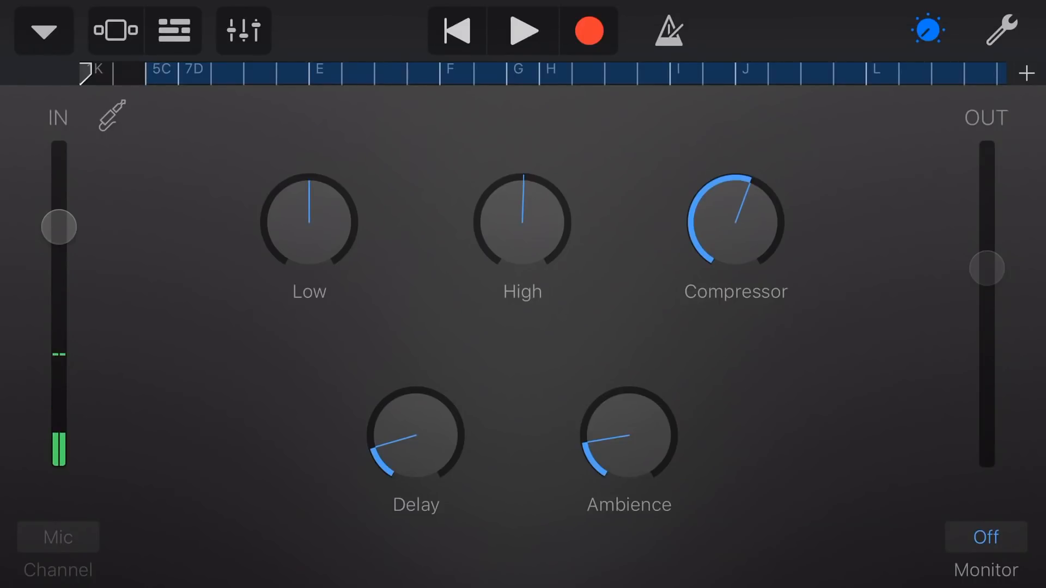
Step: Open the Vox-Master Track Controls and bring the Treble slider toward its middle
click(240, 28)
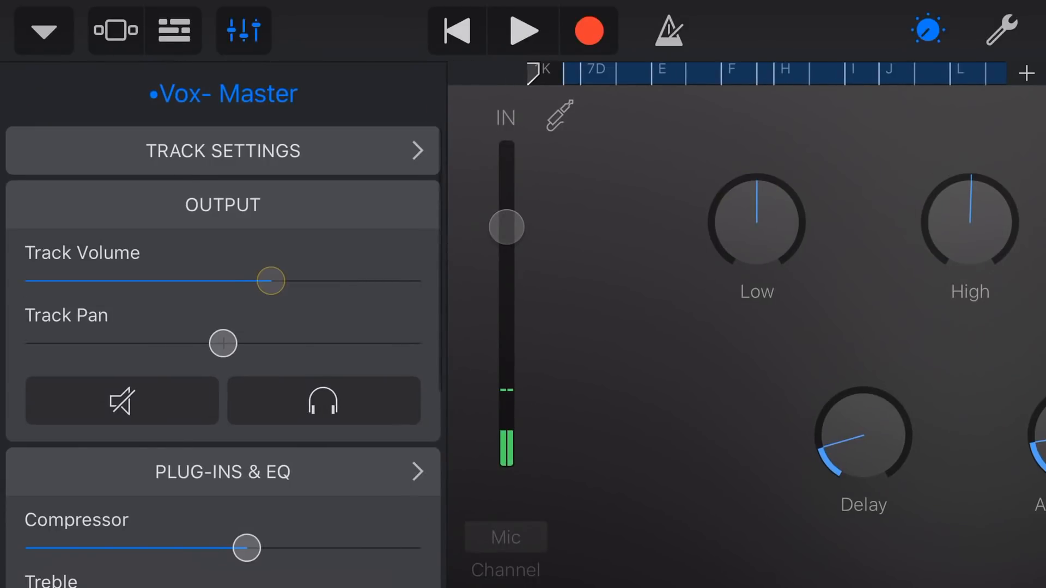
scroll(down, 3)
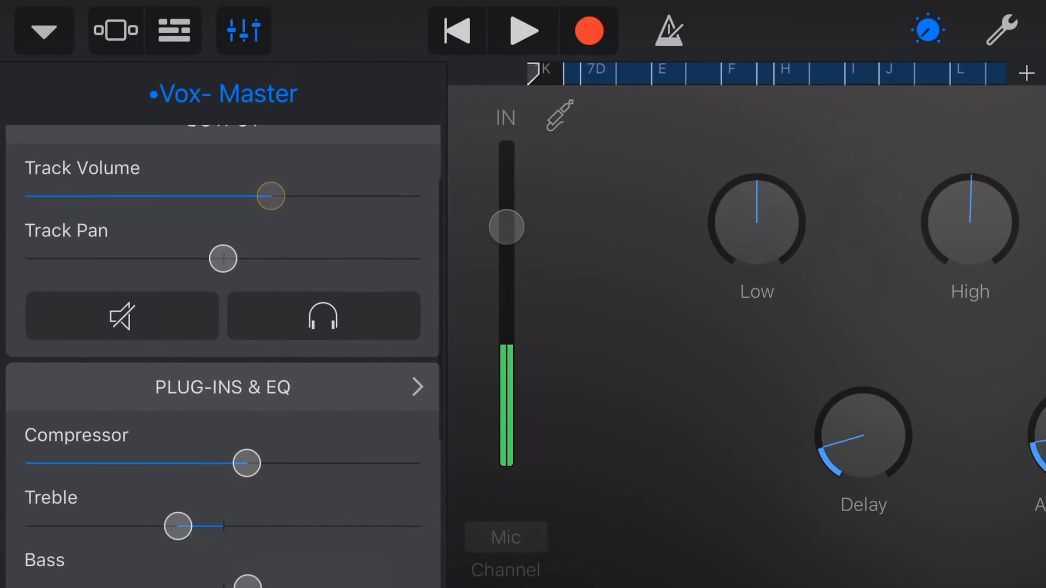
scroll(down, 3)
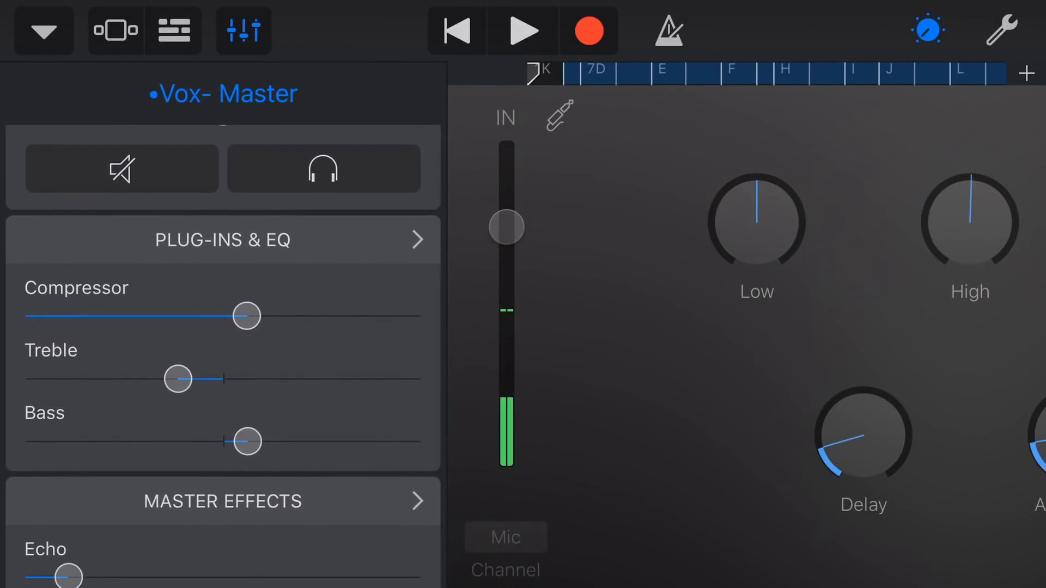
drag(177, 379, 203, 379)
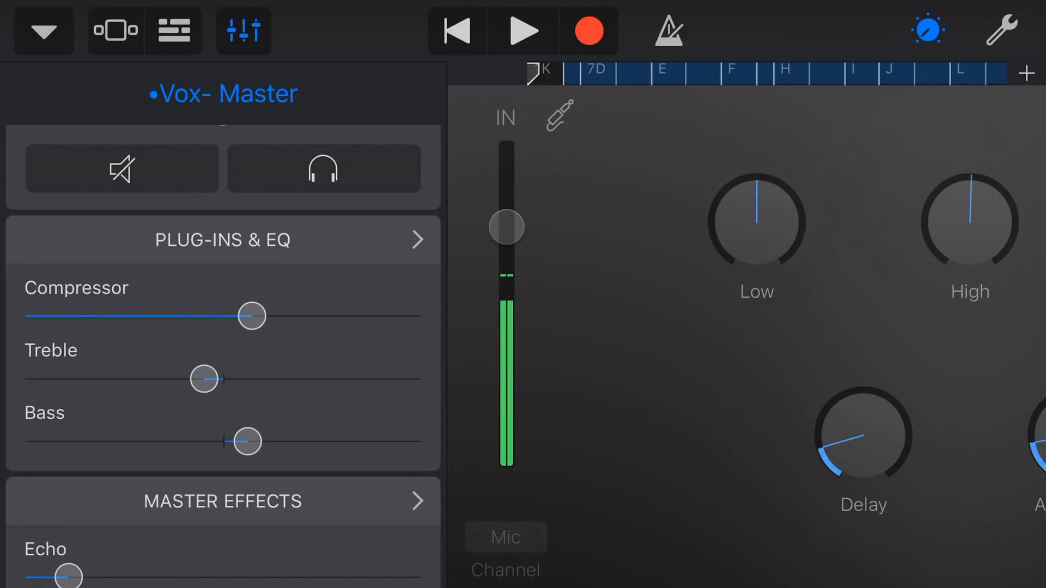
Step: Scroll down and show the Vox-Master Plug-ins & EQ list
scroll(down, 3)
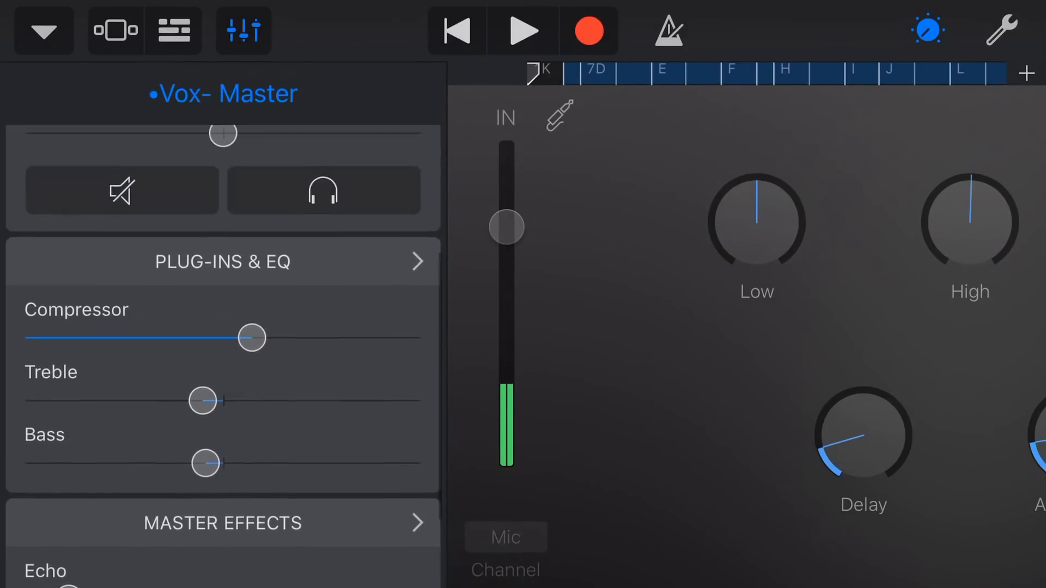
scroll(down, 3)
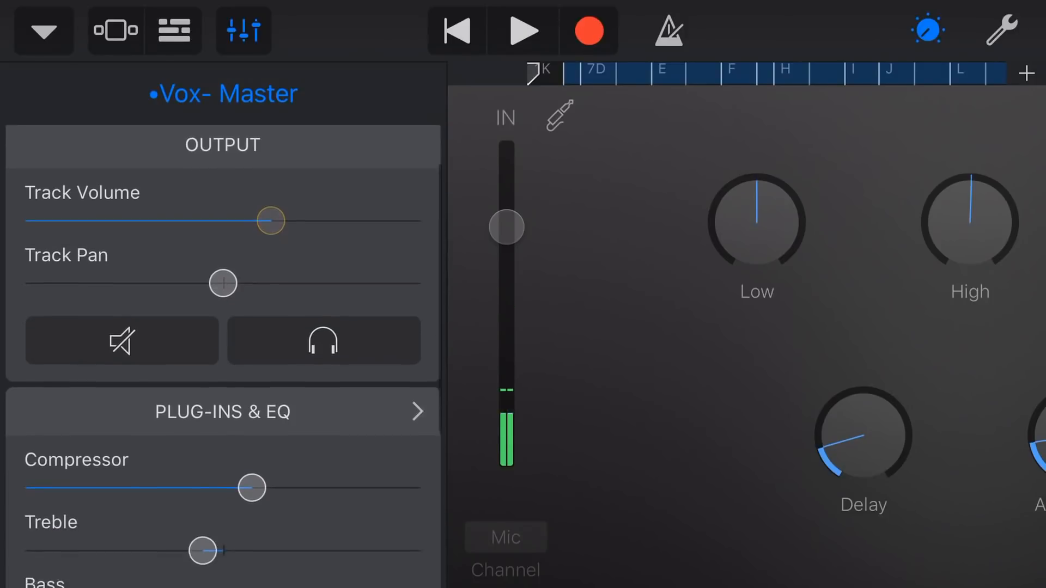
scroll(down, 3)
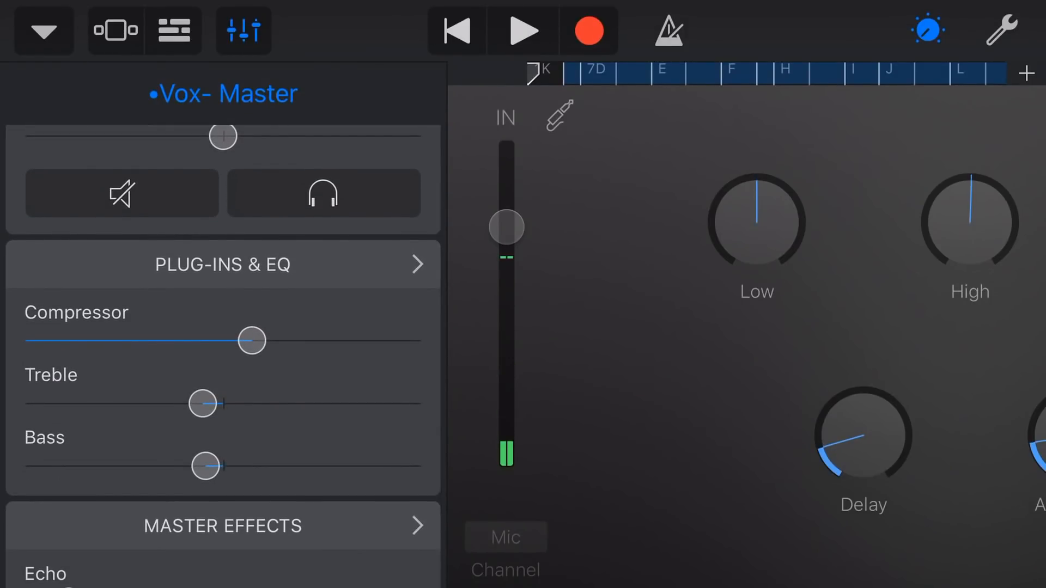
click(223, 264)
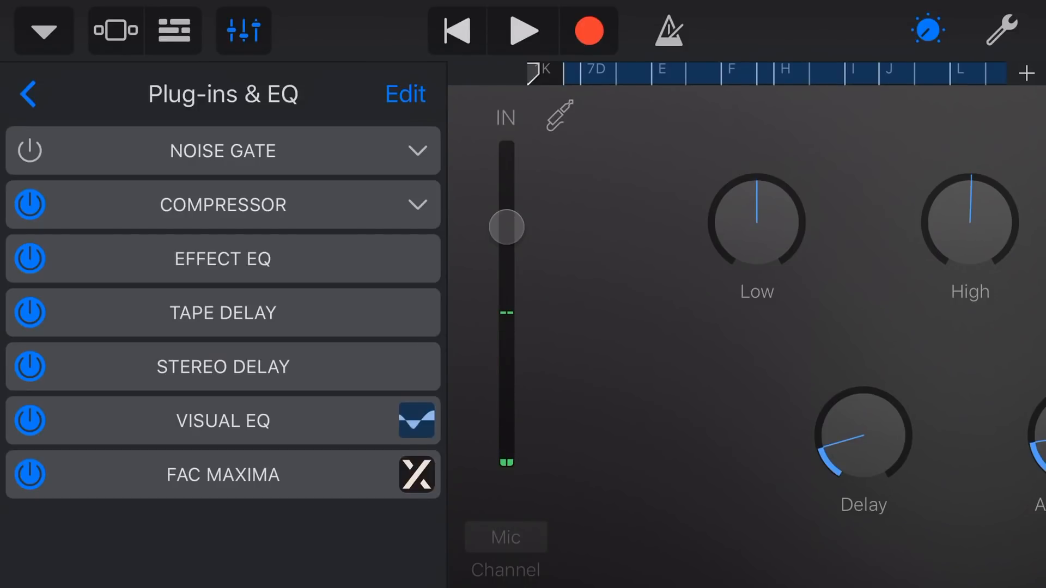
Step: Return to the tracks overview and select the Grand Piano track
click(30, 95)
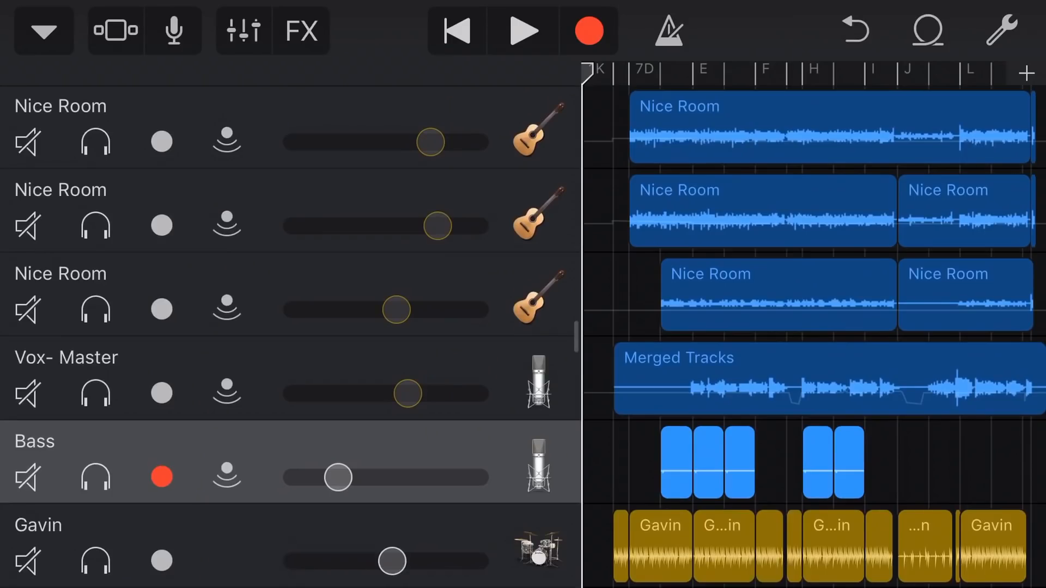
scroll(down, 3)
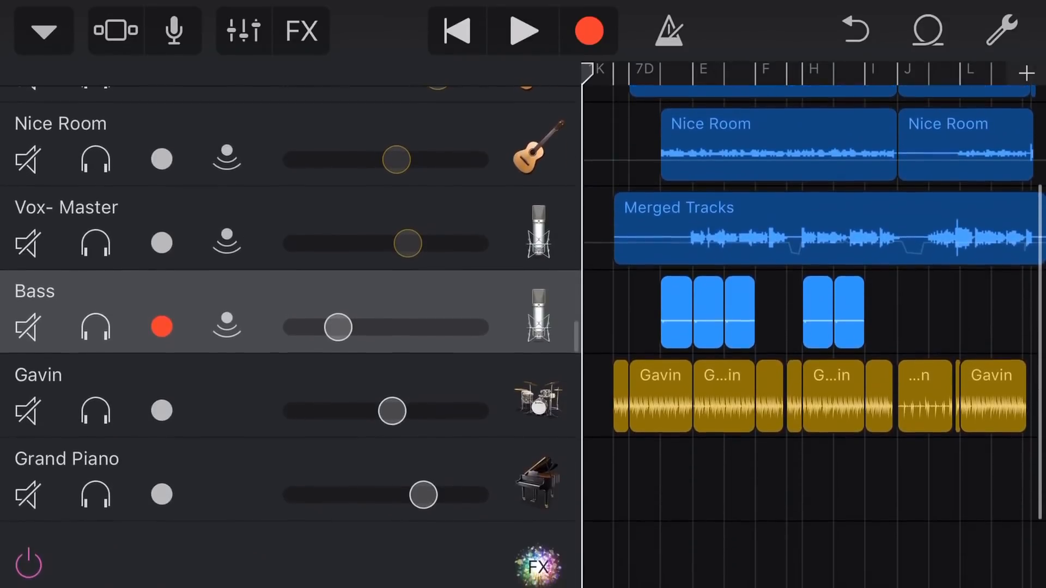
scroll(down, 3)
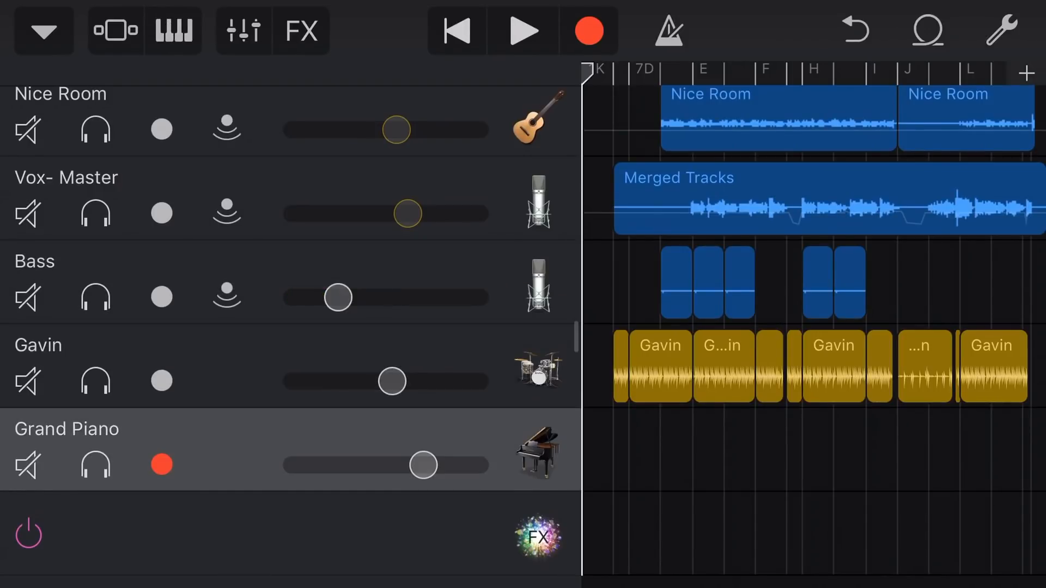
click(173, 29)
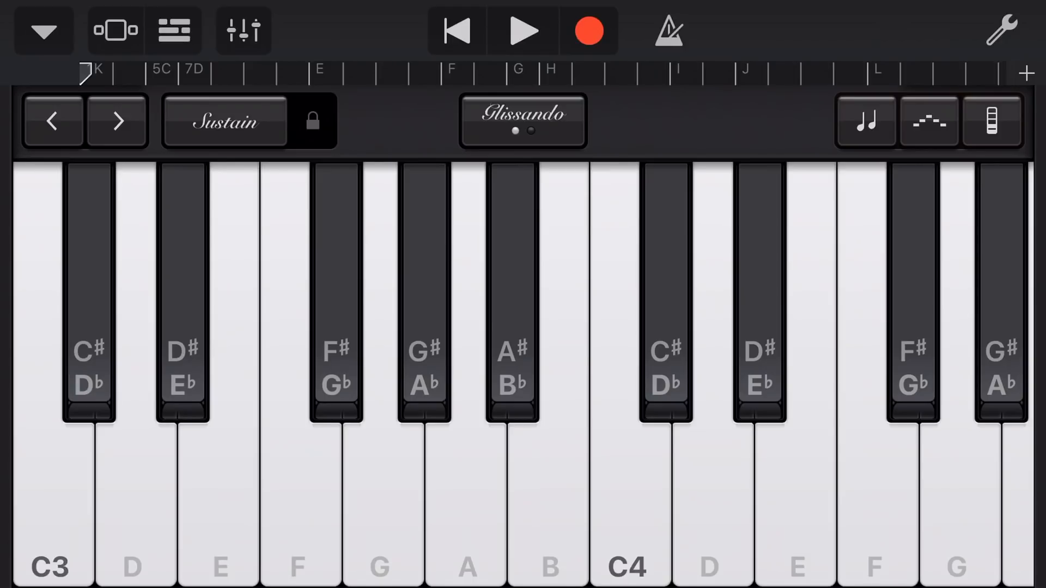
Step: Browse the Grand Piano Track Controls, then go back to the tracks overview
click(239, 28)
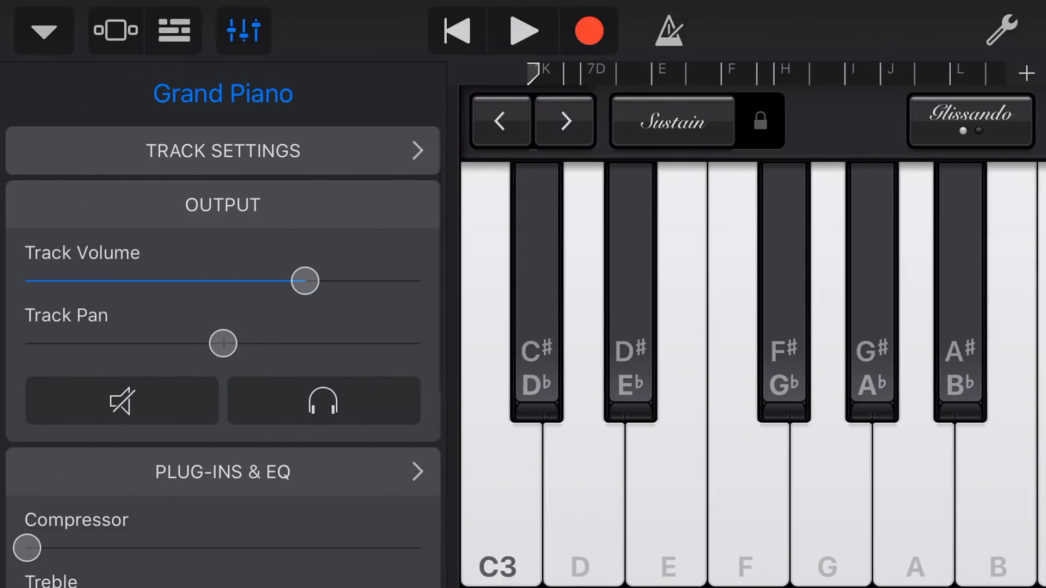
scroll(down, 3)
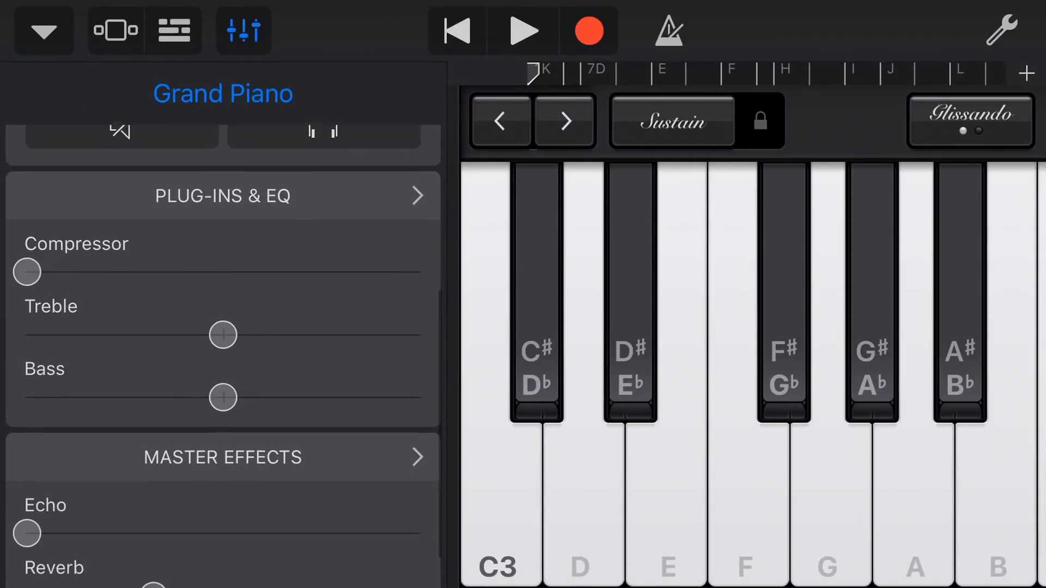
click(222, 196)
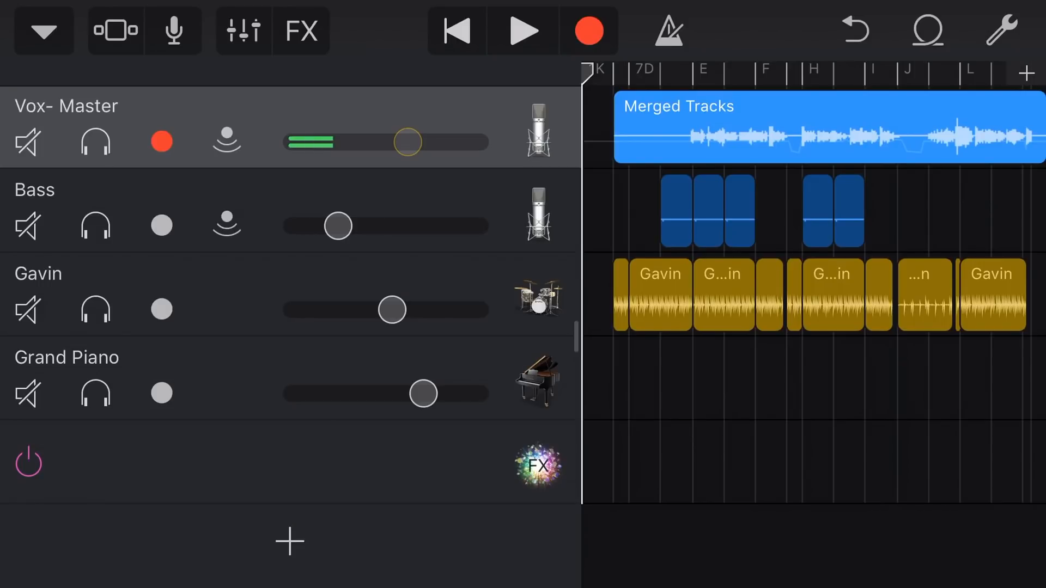
Step: Scroll the track list to reach the Vox-Master Audio Recorder and its effect knobs
scroll(down, 3)
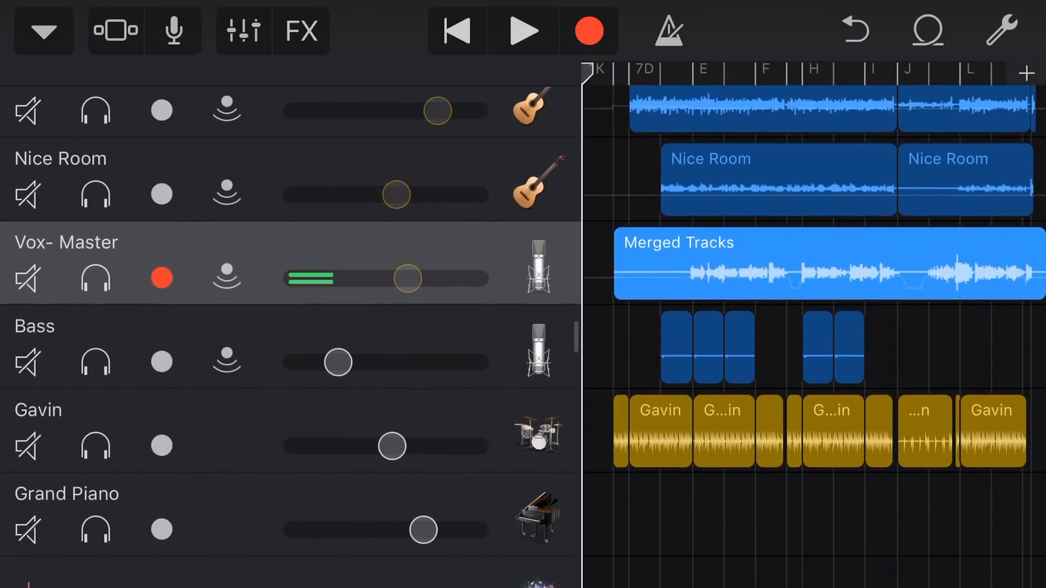
scroll(down, 3)
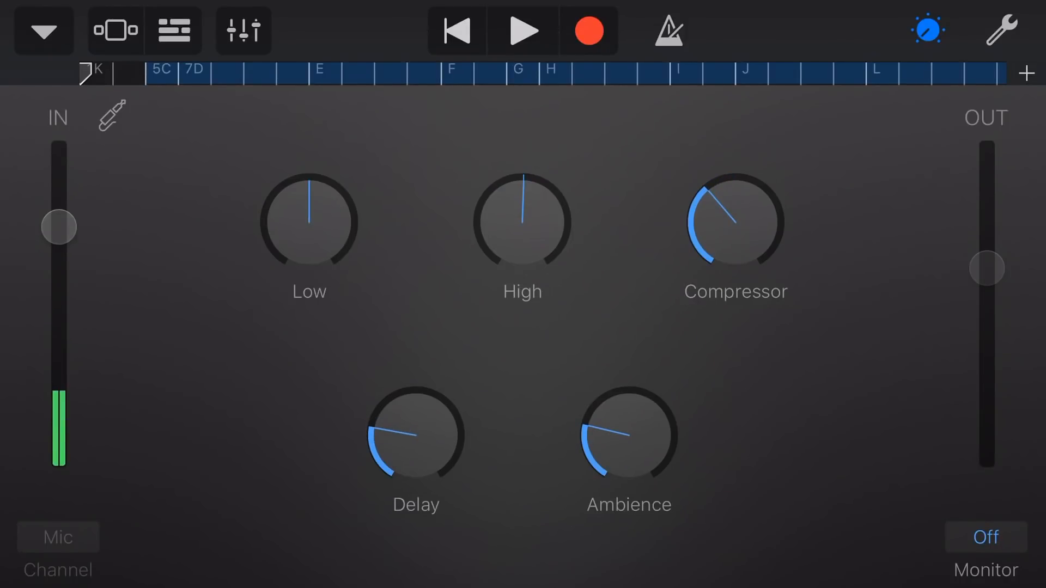
Step: Pick a new vocal preset with Tone, Pitch Control, Compressor, Drive and Vocal Hall knobs
click(43, 30)
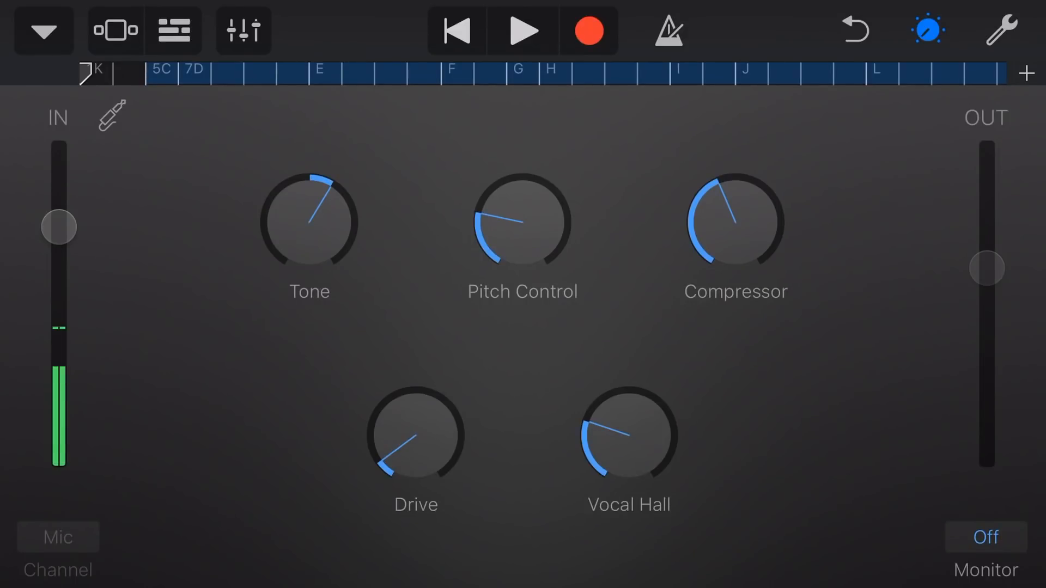
Step: Push the Vox-Master Compressor slider fully up, then turn its knob down low
click(240, 28)
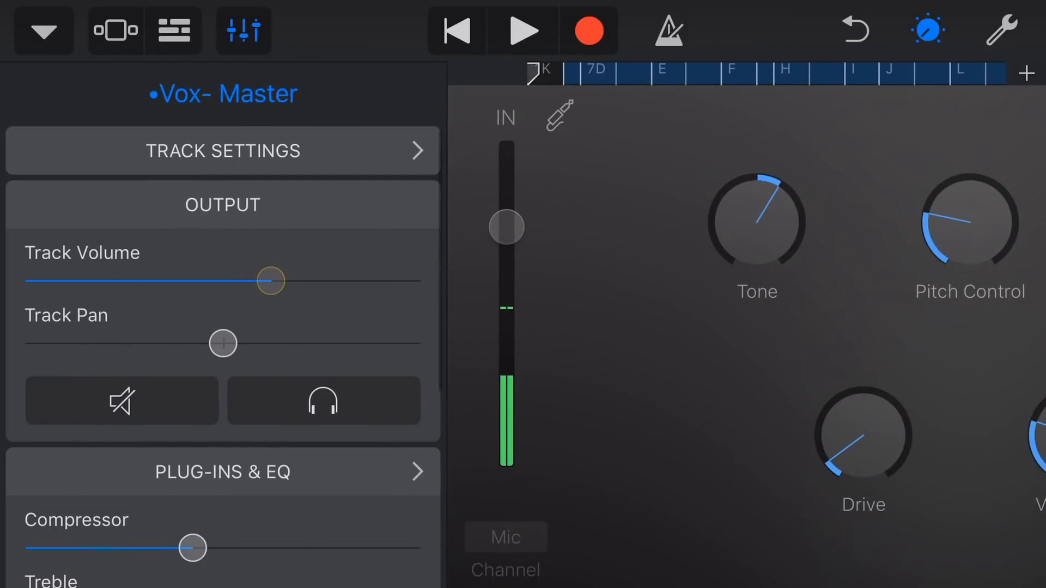
scroll(down, 3)
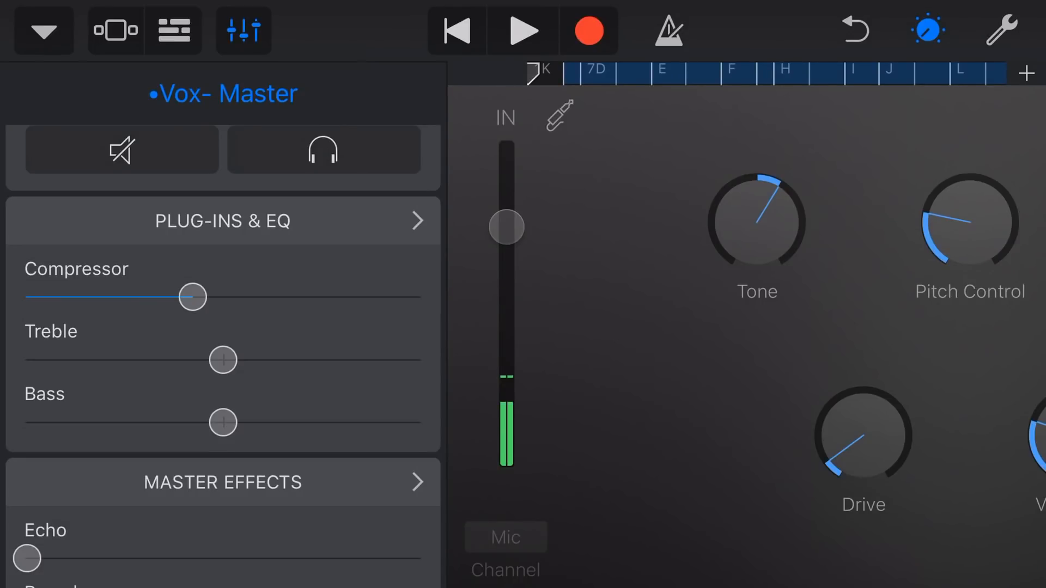
drag(193, 297, 418, 297)
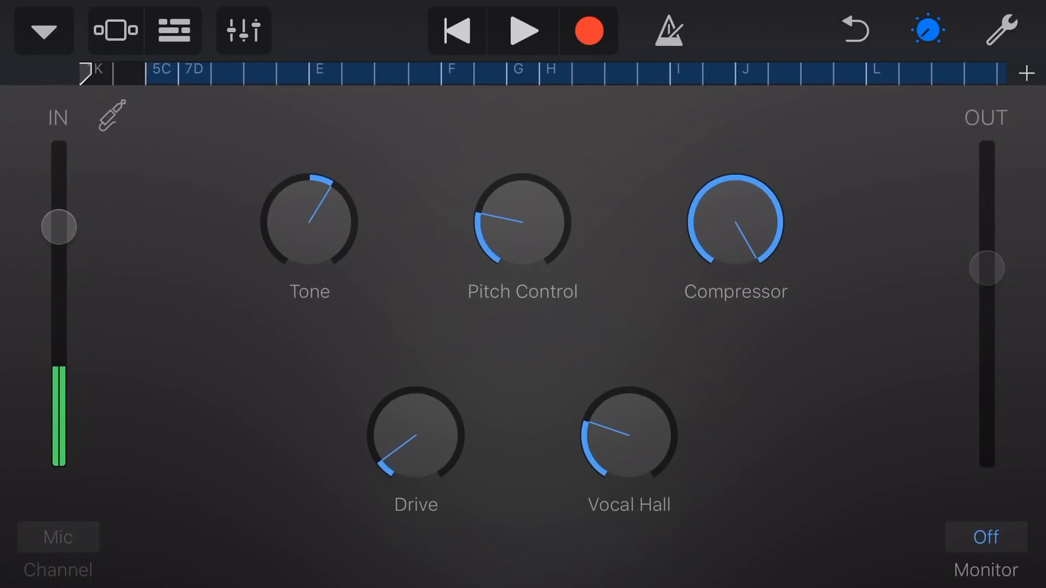
drag(734, 234, 747, 200)
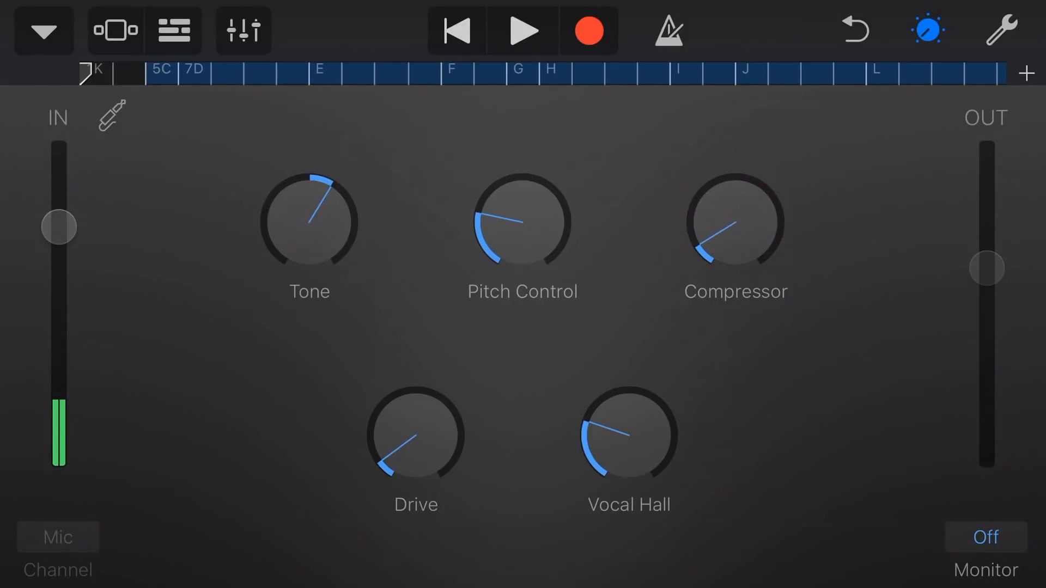
Step: Raise the Compressor slider to about three-quarters in the Vox-Master track controls
click(238, 28)
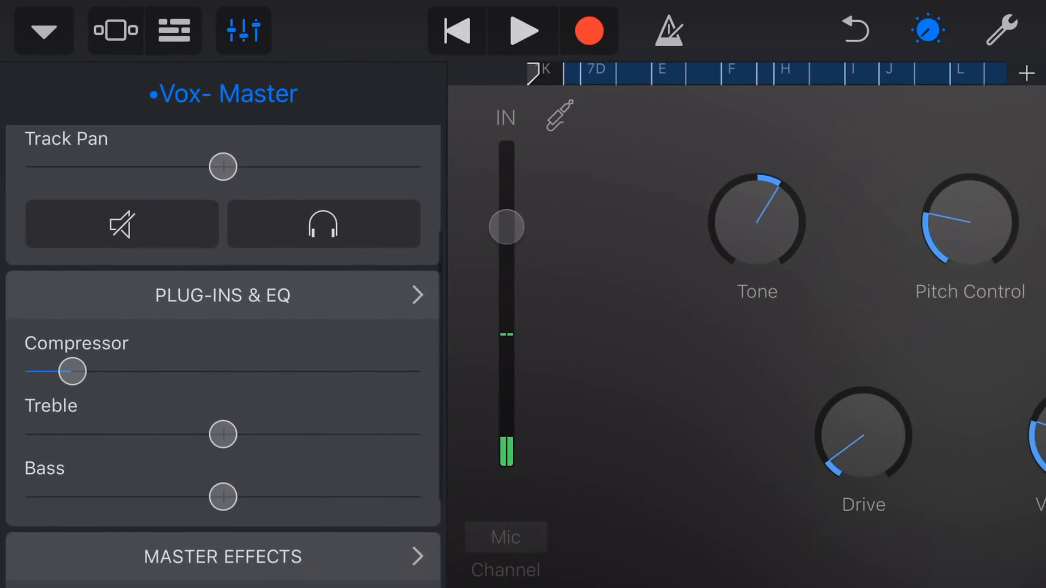
drag(66, 371, 231, 371)
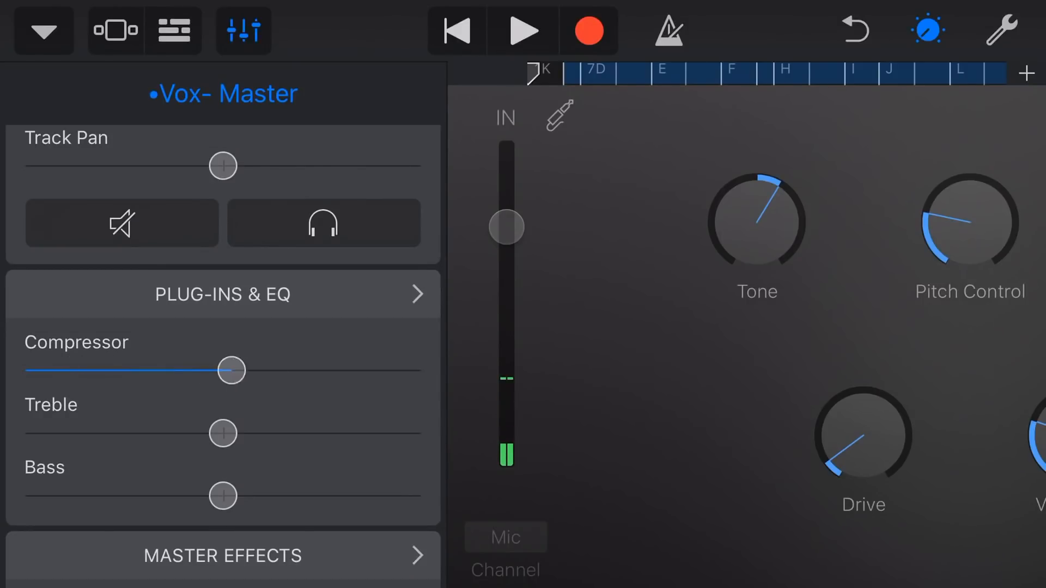
drag(230, 370, 313, 371)
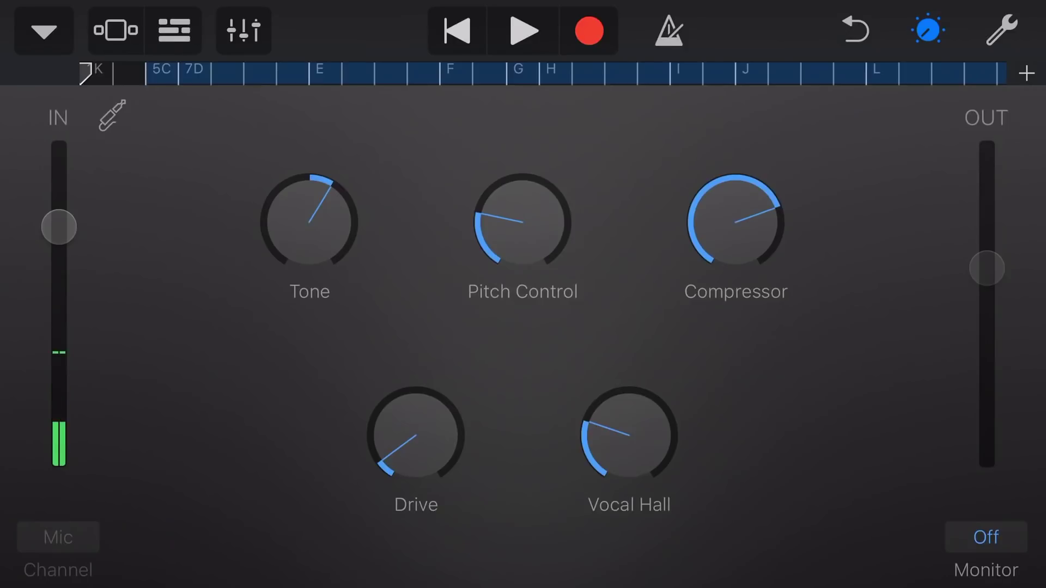
click(243, 29)
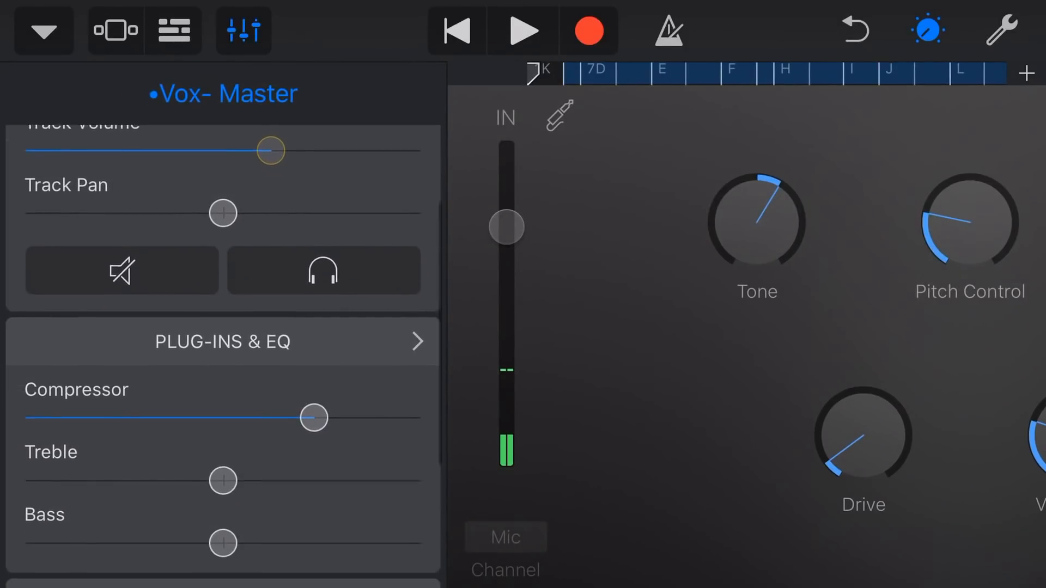
scroll(down, 3)
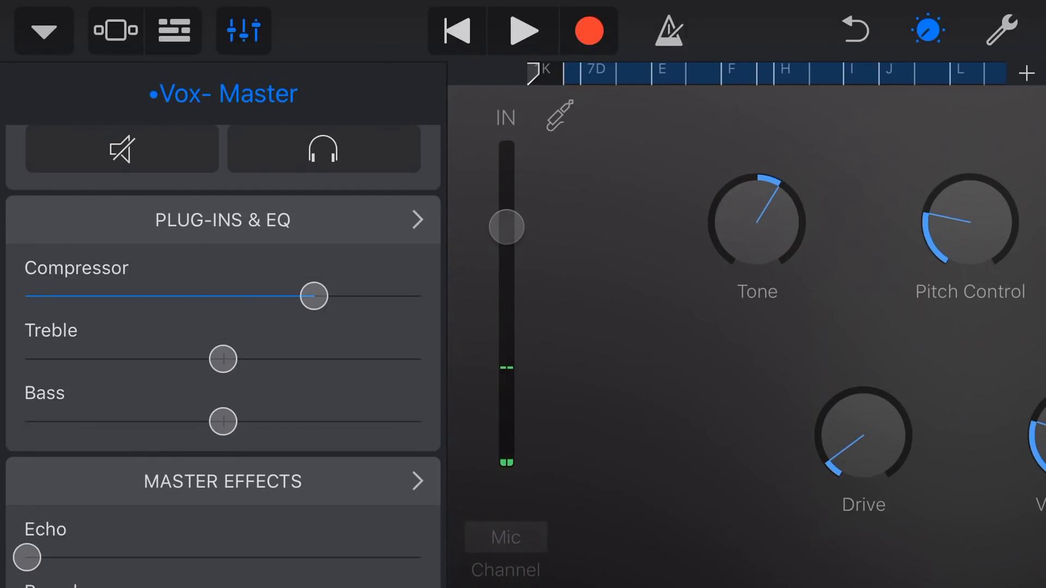
Step: Boost Treble, cut Bass, and pull the bass EQ band down to around 86 Hz
drag(222, 359, 419, 359)
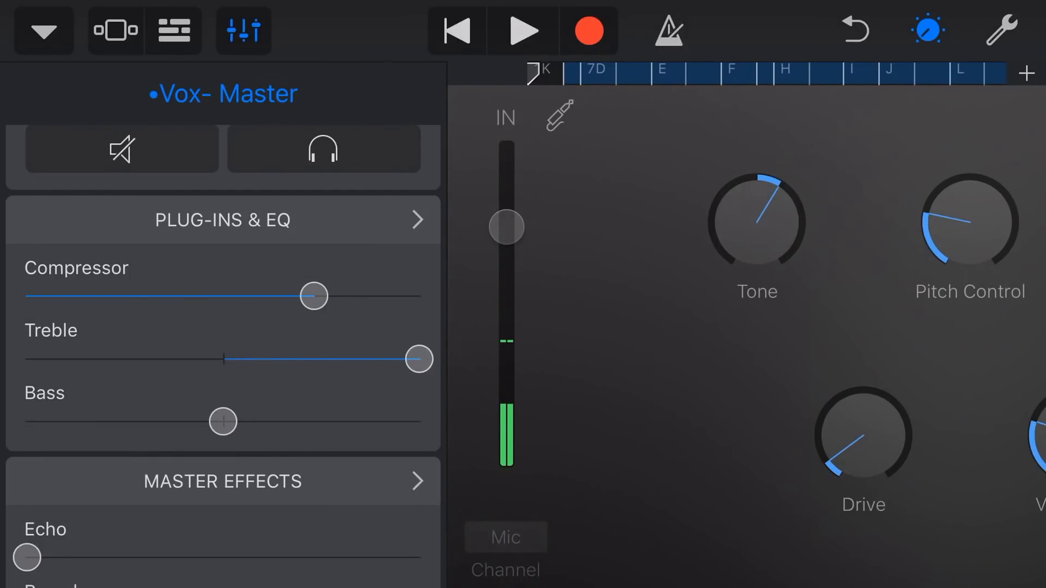
drag(222, 422, 27, 421)
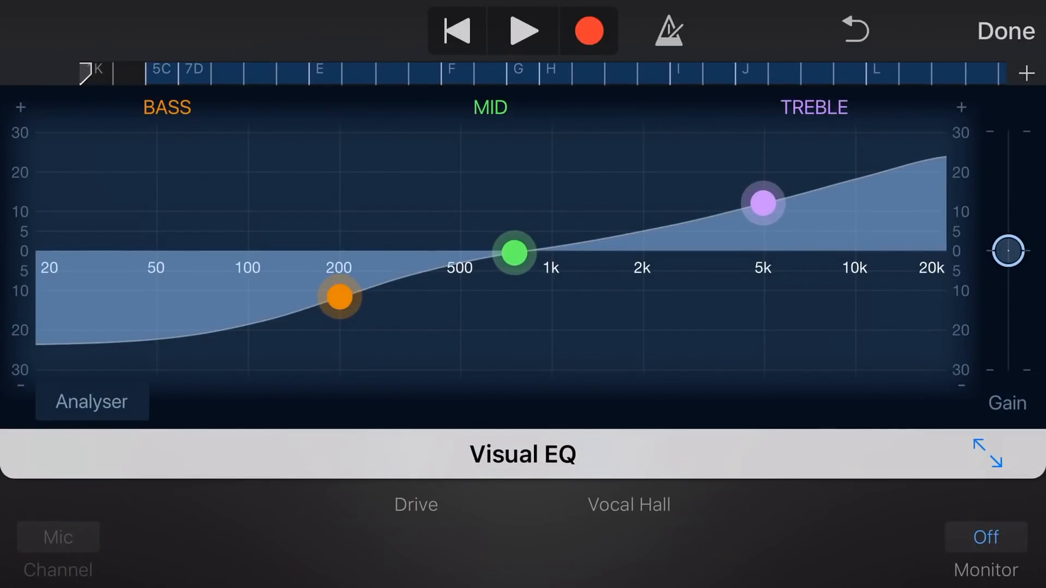
drag(338, 297, 220, 297)
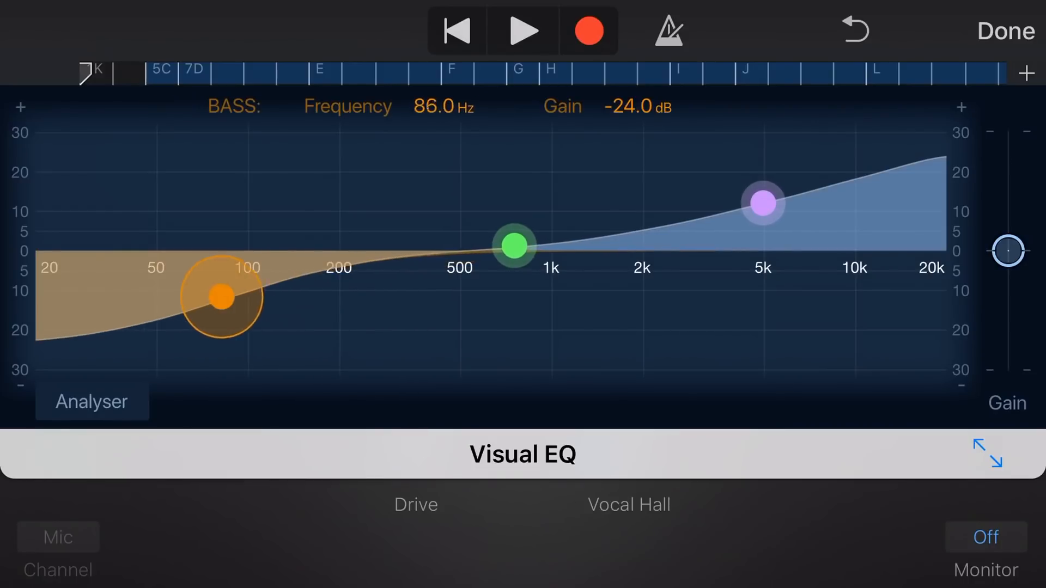
drag(763, 203, 811, 210)
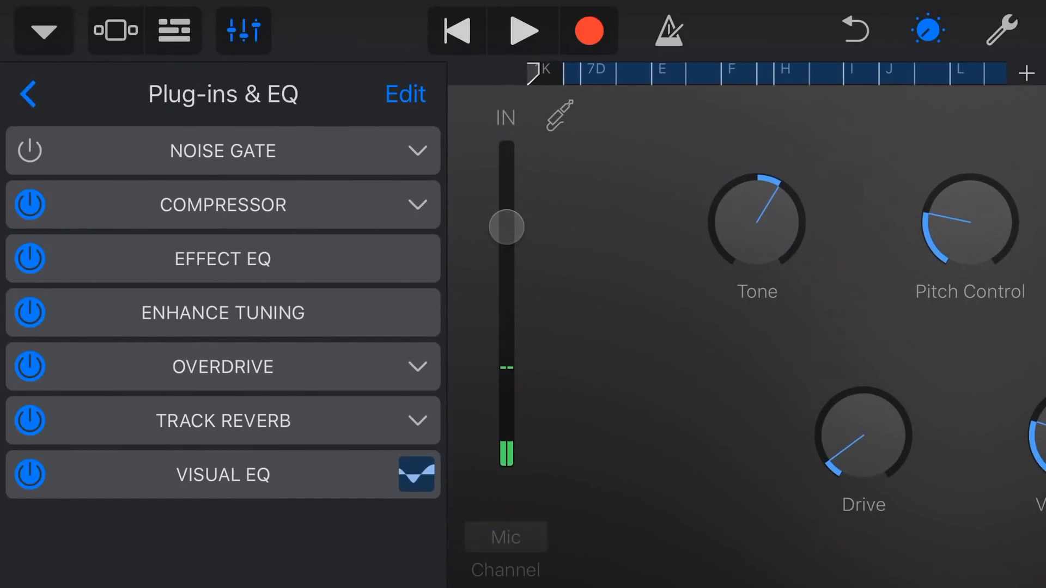
Step: Leave Visual EQ and hide Track Controls to show the vocal effect knobs
click(26, 95)
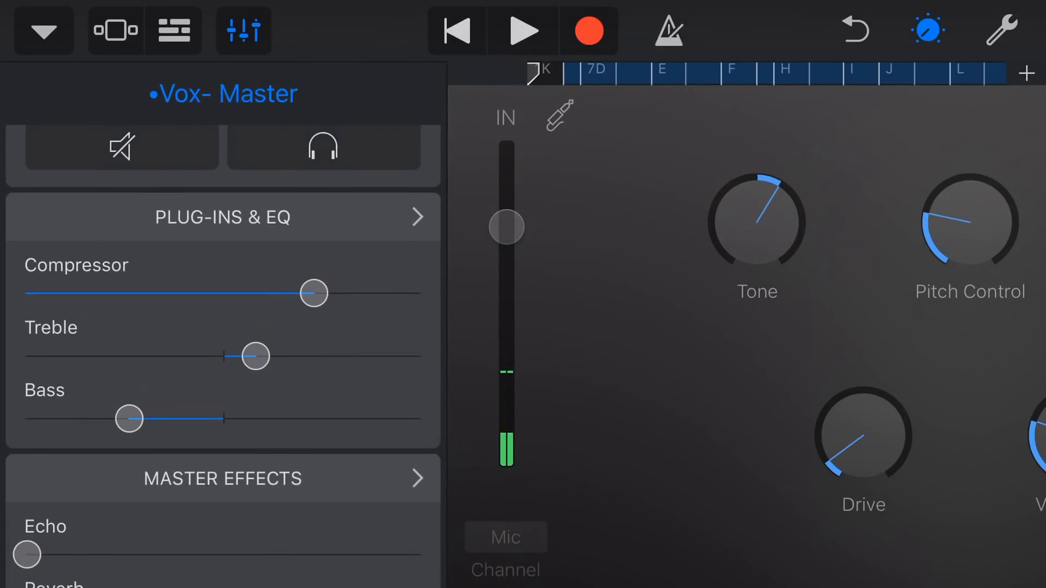
click(174, 29)
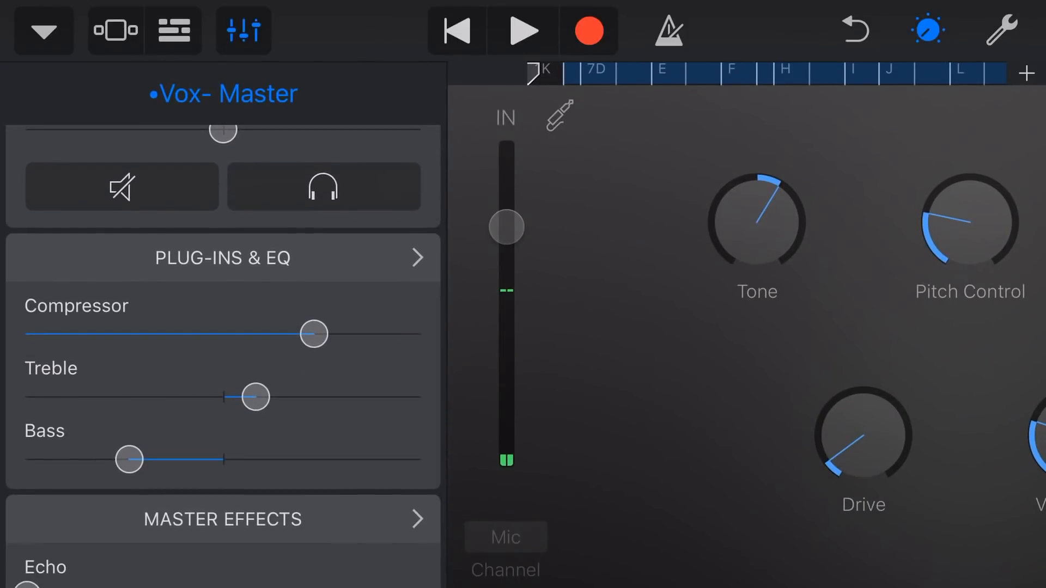
click(221, 258)
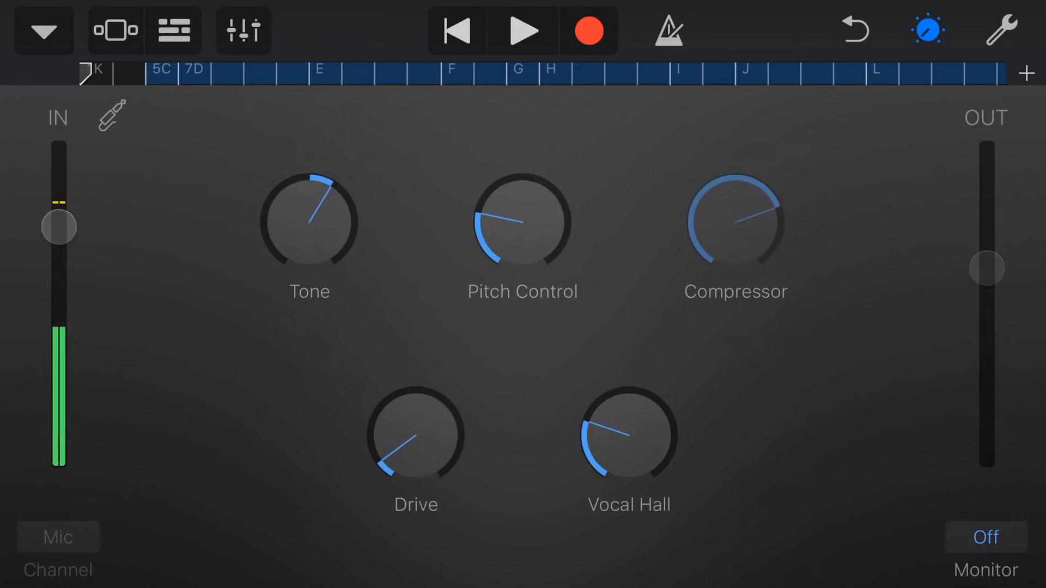
Step: Set the Vox-Master Compressor low and show the Plug-ins & EQ list
click(241, 27)
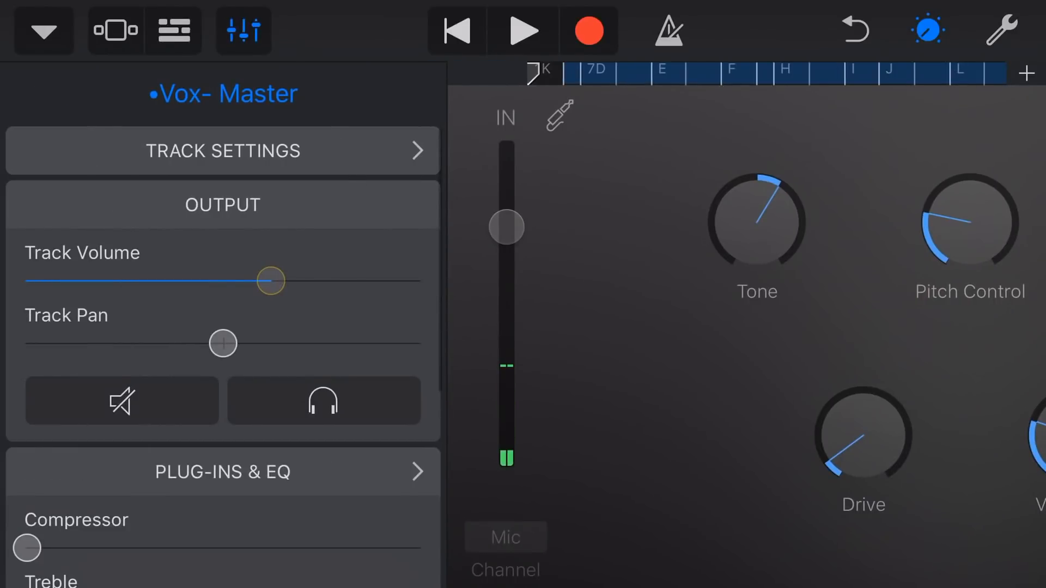
scroll(down, 3)
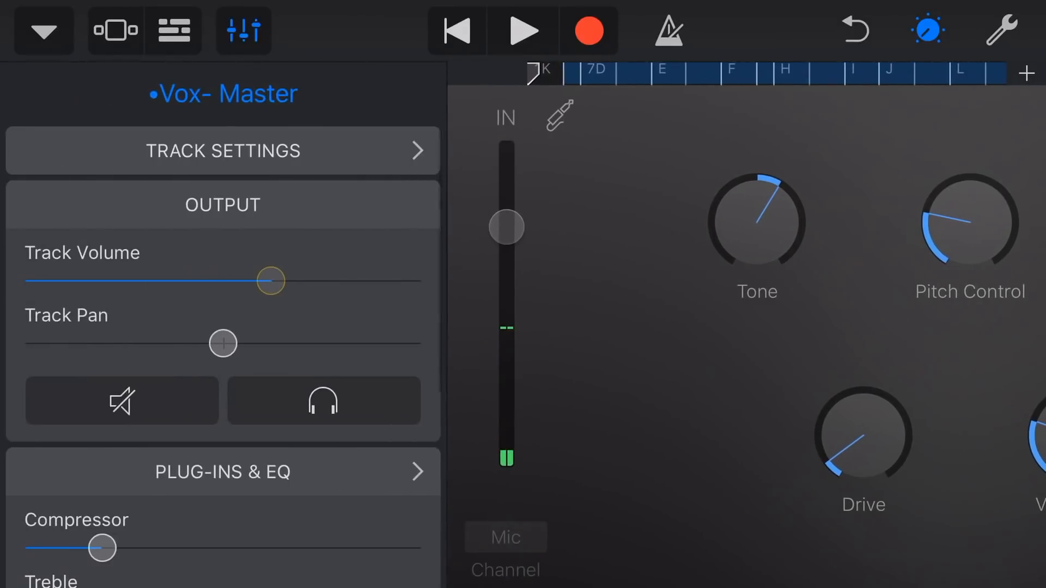
click(223, 473)
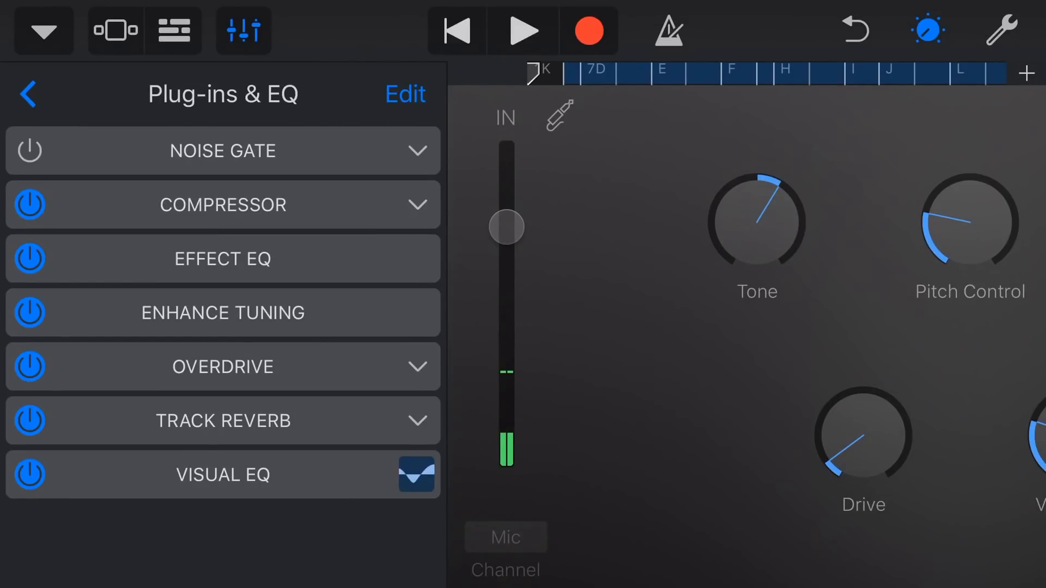
Step: Turn off Effect EQ, then expand the Overdrive plug-in's settings
click(30, 259)
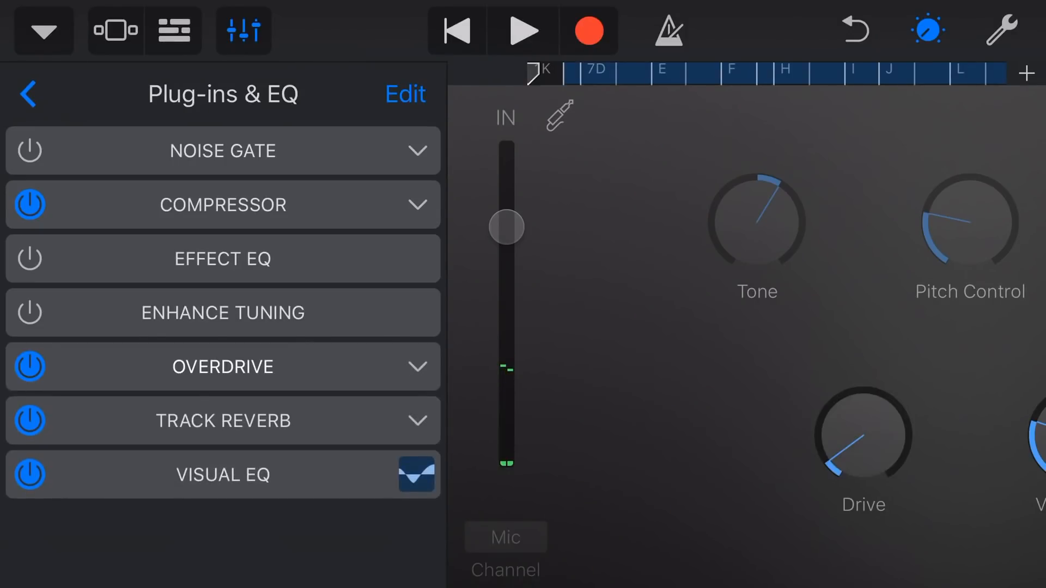
click(222, 367)
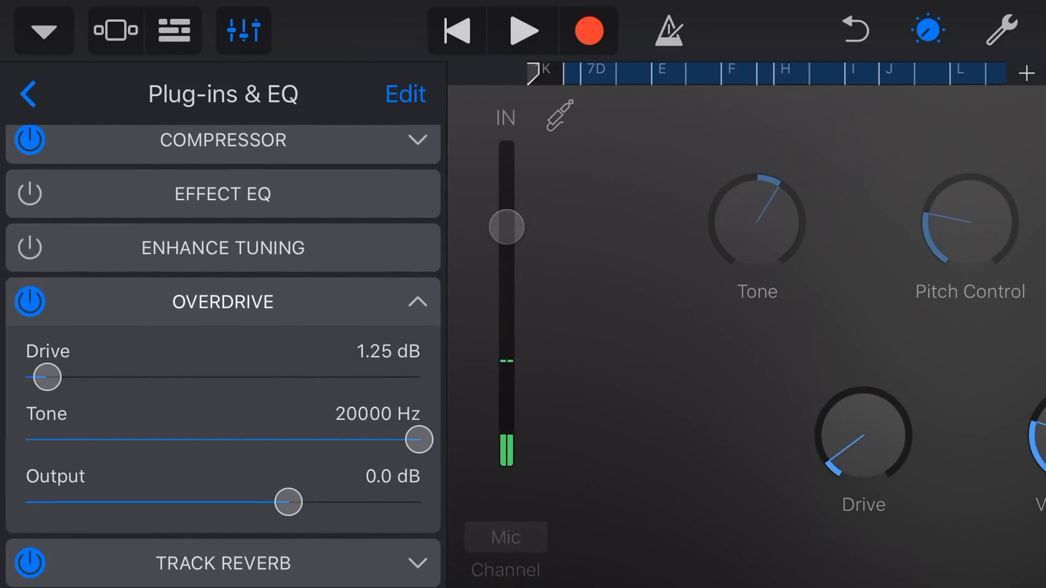
Step: Adjust the Overdrive Drive slider, settling on 9.50 dB, and set Tone to 610 Hz
drag(45, 377, 140, 377)
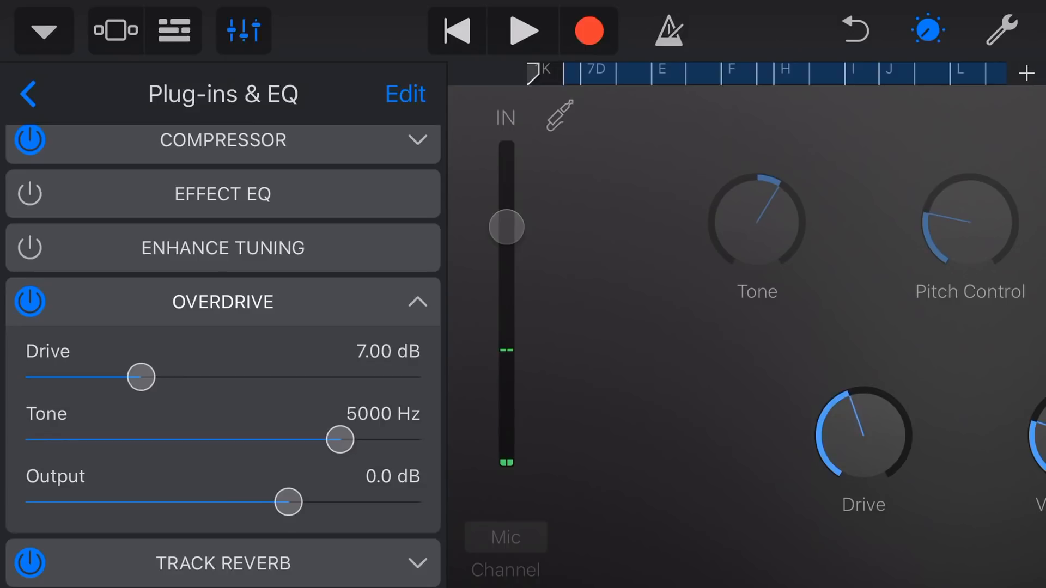
drag(140, 377, 215, 377)
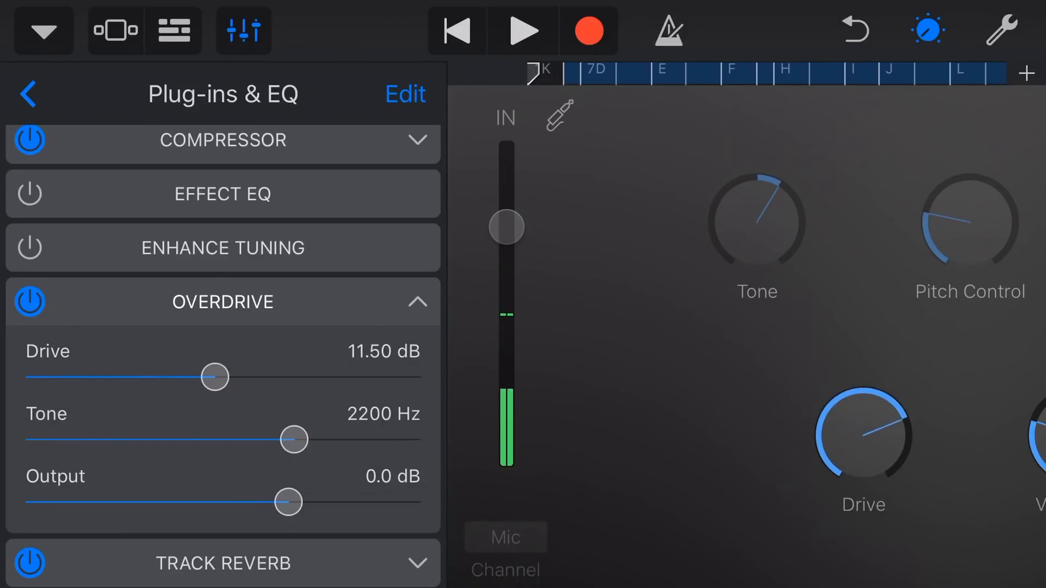
drag(213, 377, 224, 377)
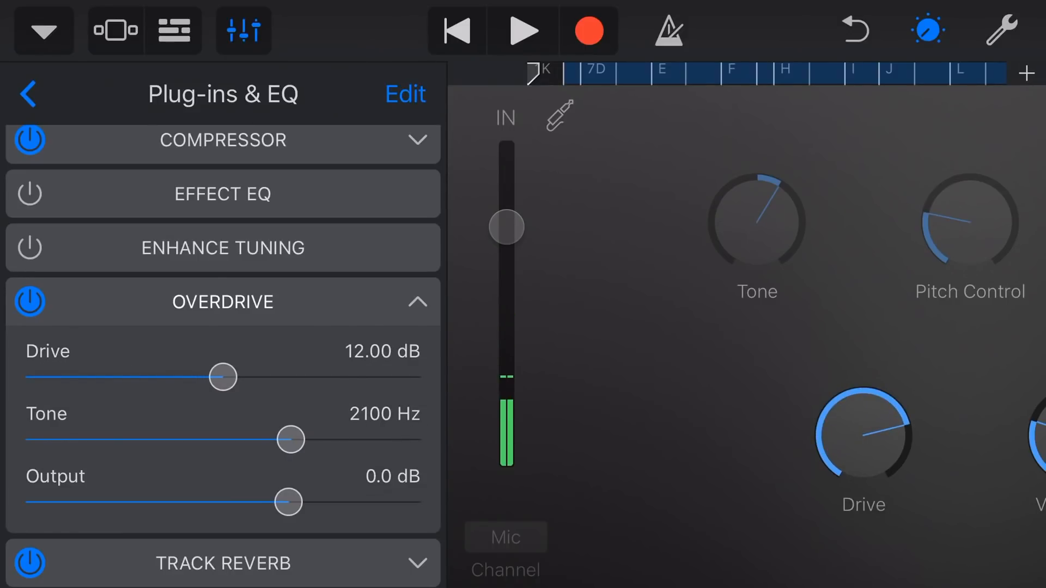
drag(222, 377, 86, 377)
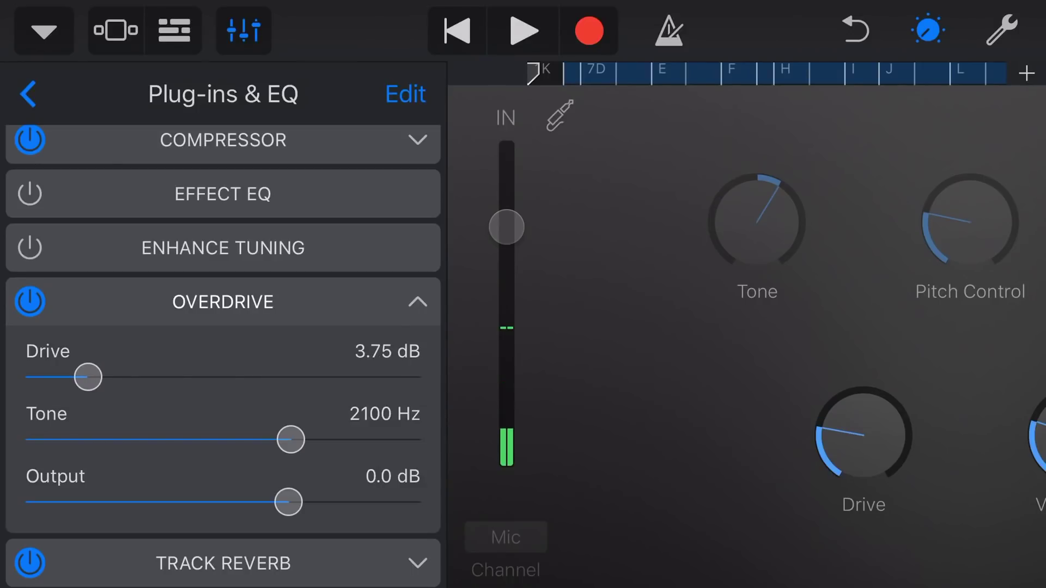
drag(87, 377, 183, 376)
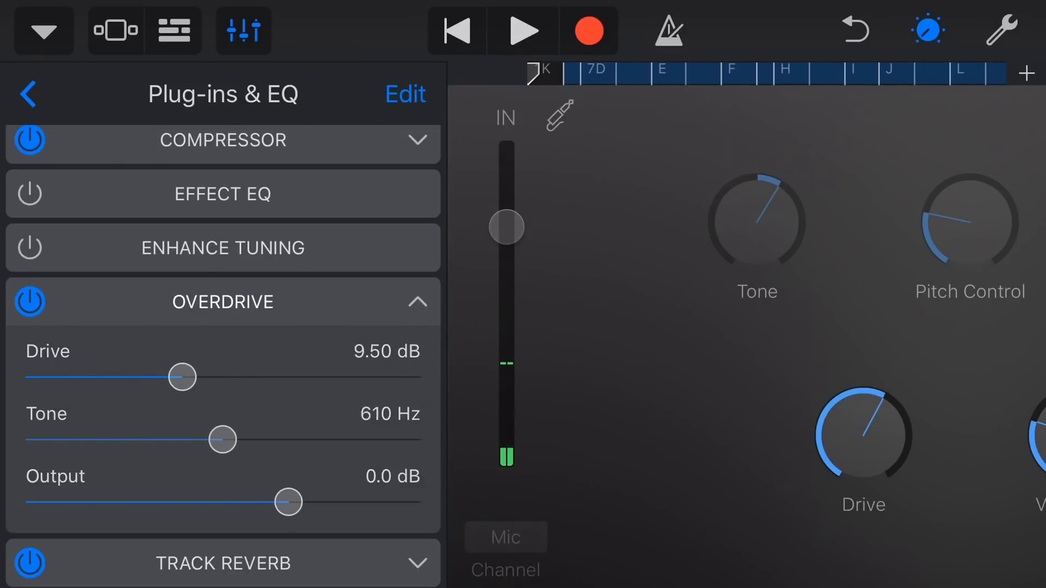
drag(182, 377, 139, 377)
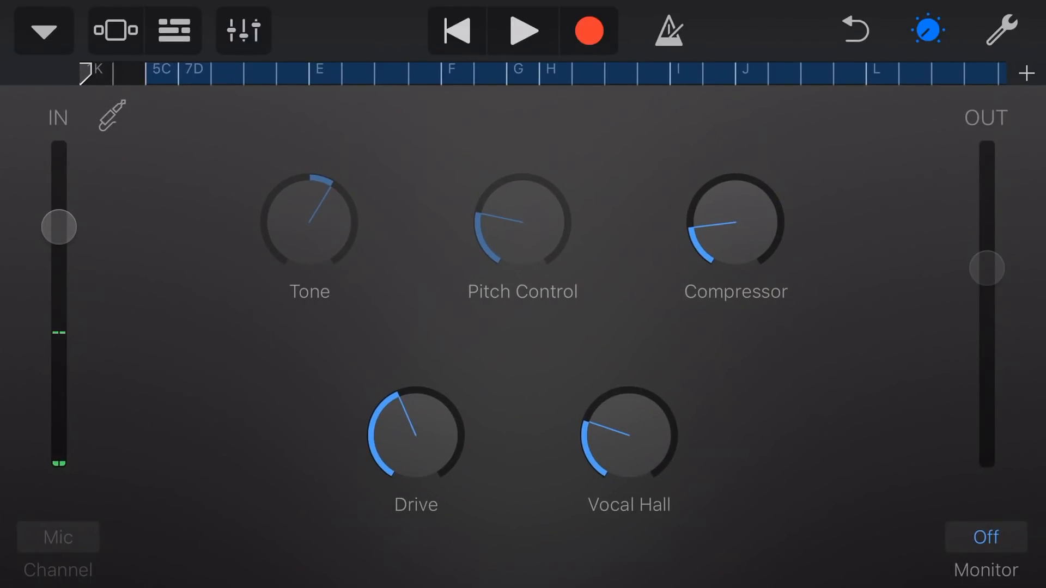
Step: Bring up Vox-Master's Plug-ins & EQ list and put the plug-in slots into edit mode
click(241, 26)
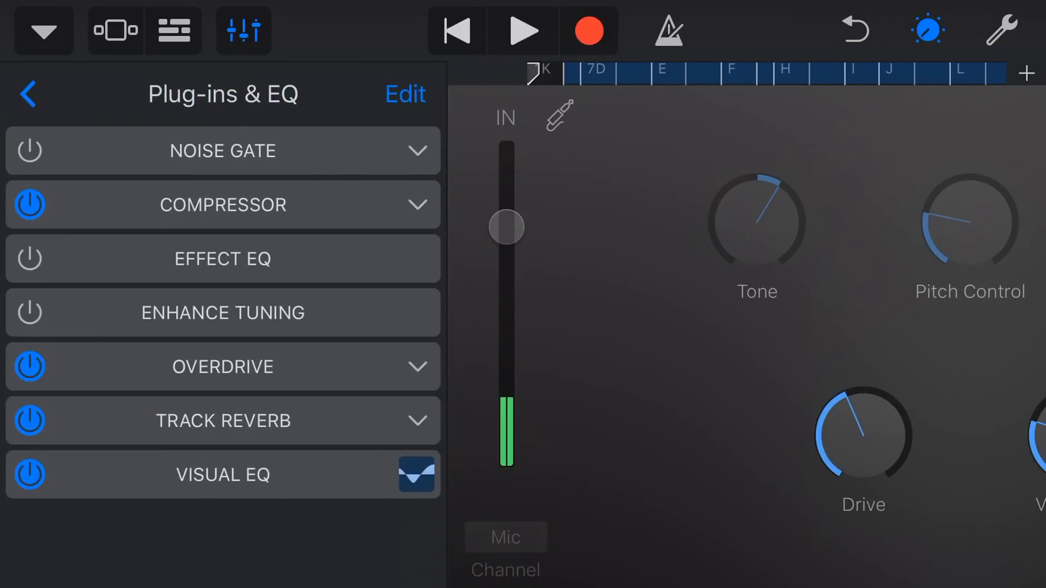
click(222, 367)
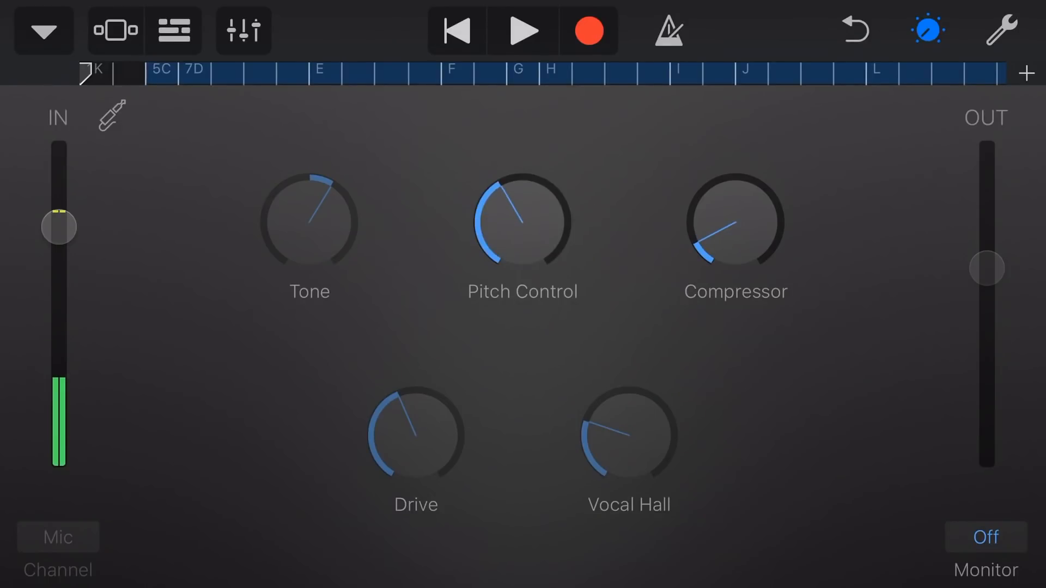
click(238, 30)
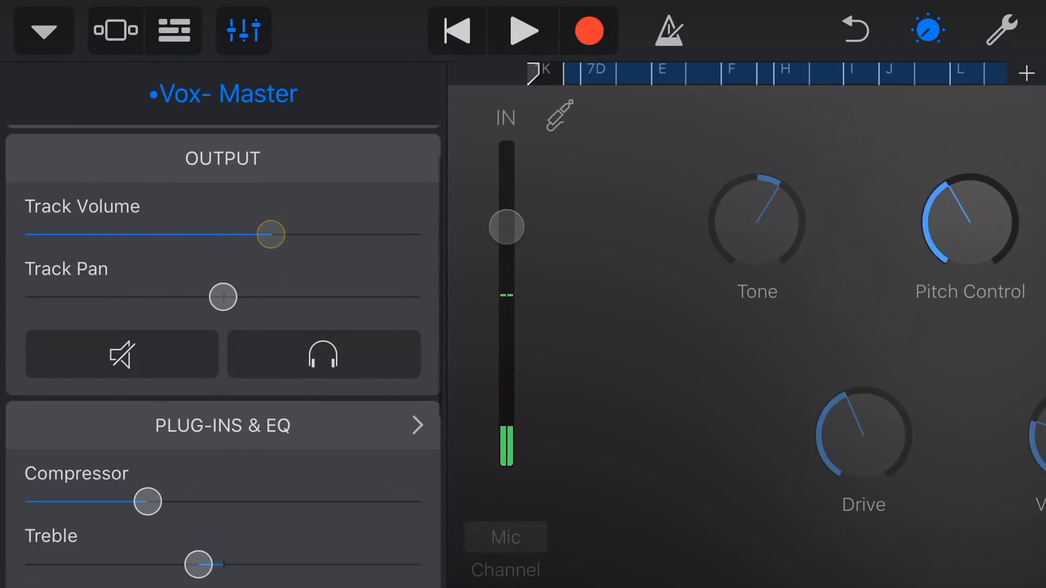
click(222, 425)
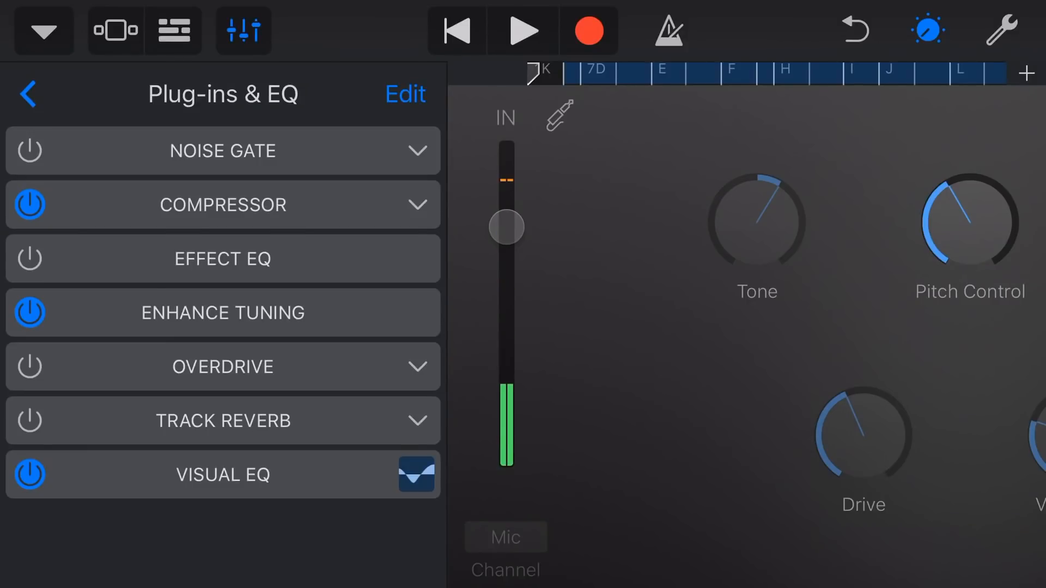
click(405, 94)
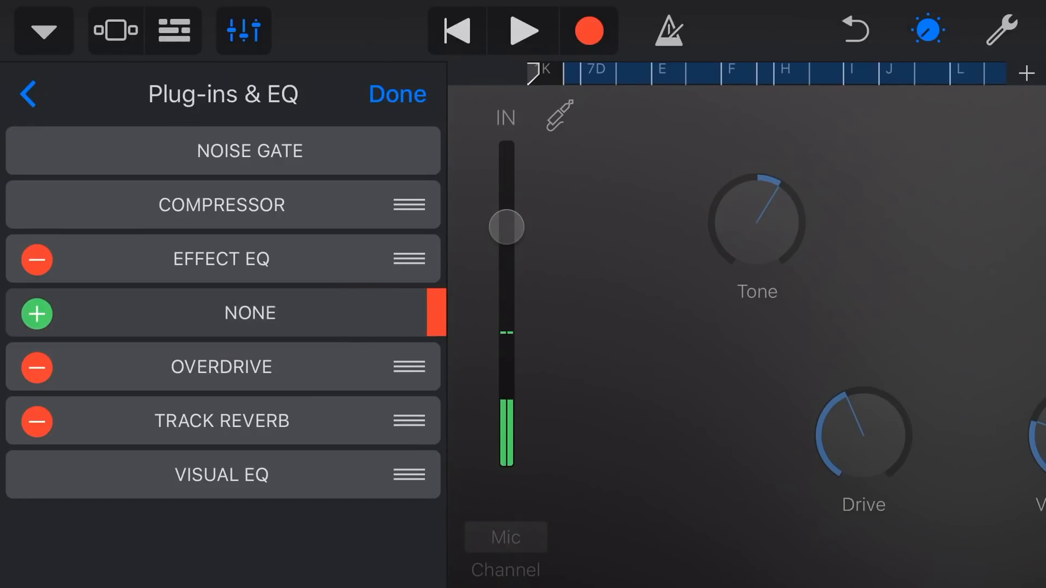
Step: Delete the Effect EQ plug-in and fill the emptied slot with Chorus
click(36, 259)
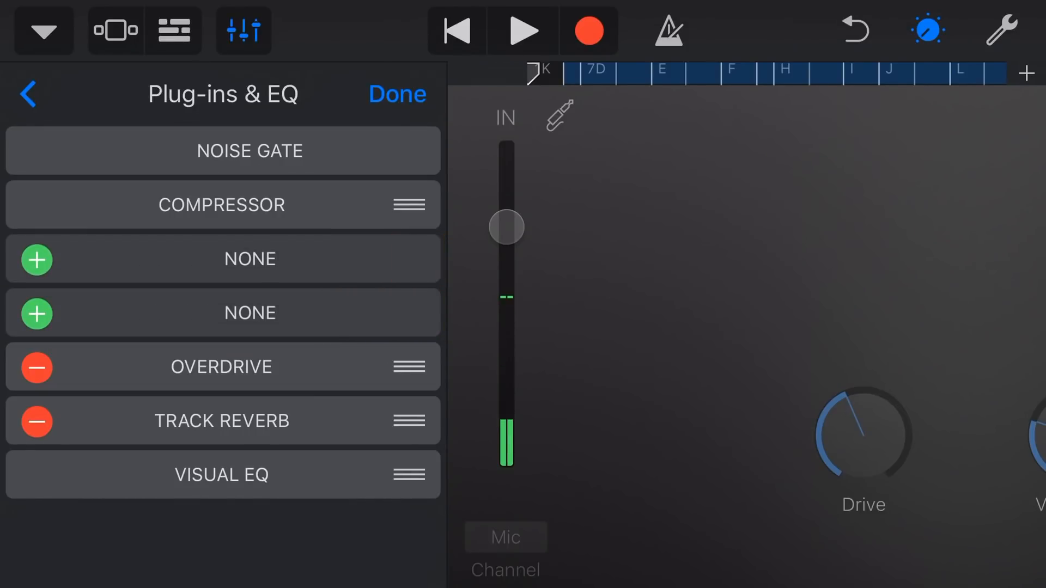
click(398, 94)
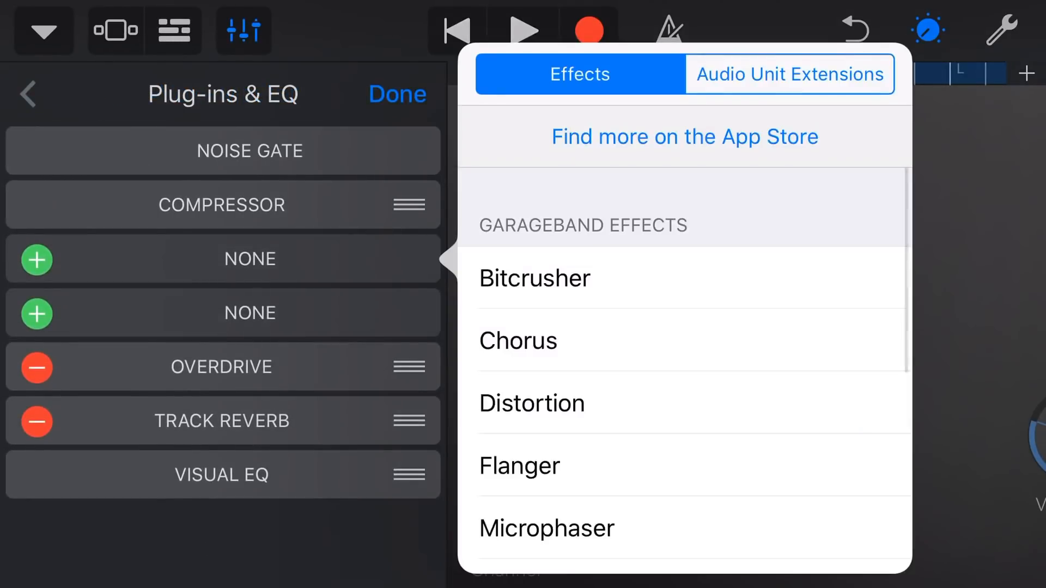
click(518, 340)
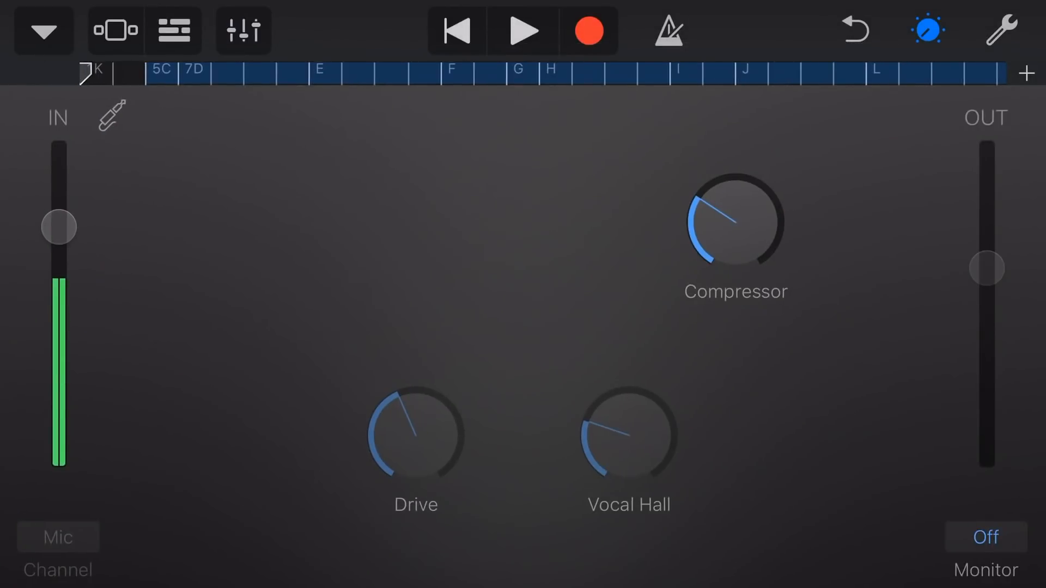
Step: Review Vox-Master's Plug-ins & EQ with Chorus and Overdrive on (Drive 7.50 dB, Tone 3900 Hz)
click(240, 28)
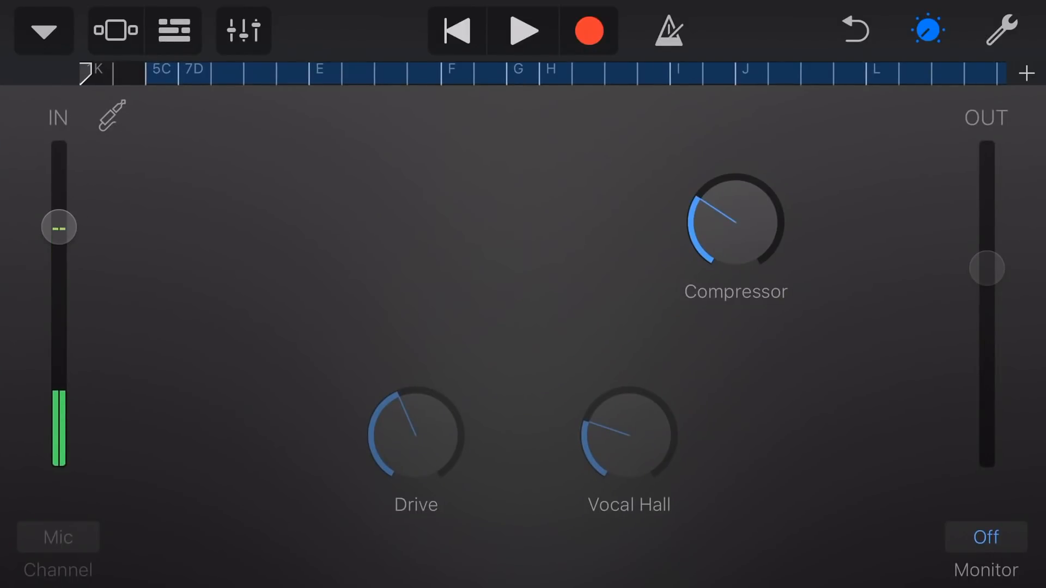
click(240, 28)
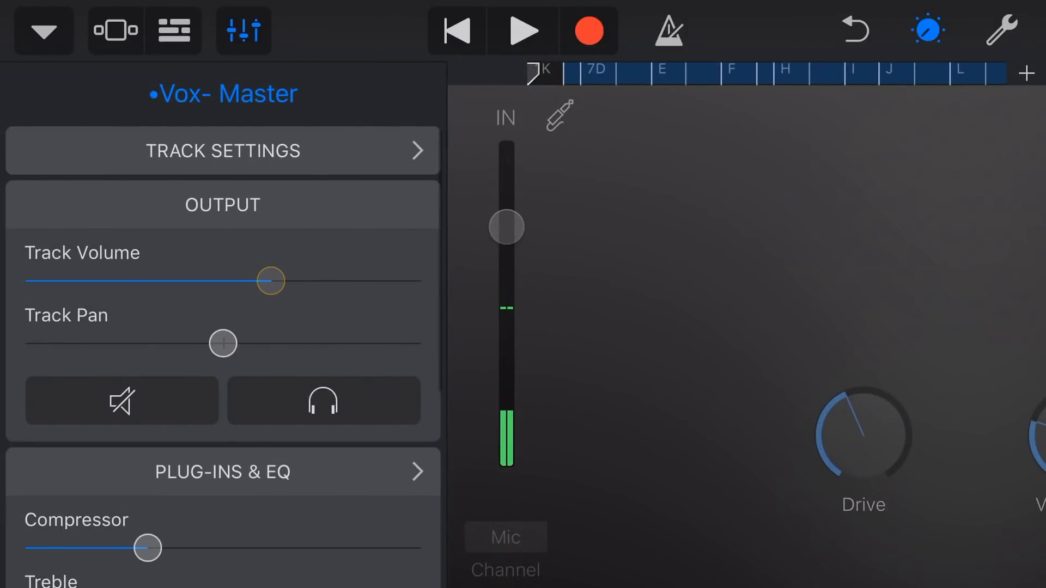
click(222, 472)
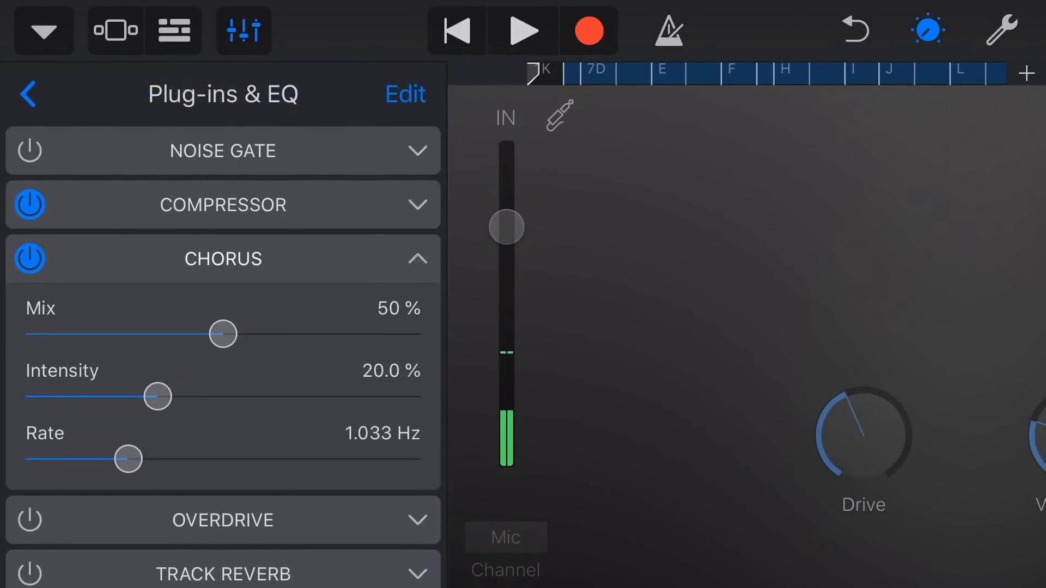
click(222, 259)
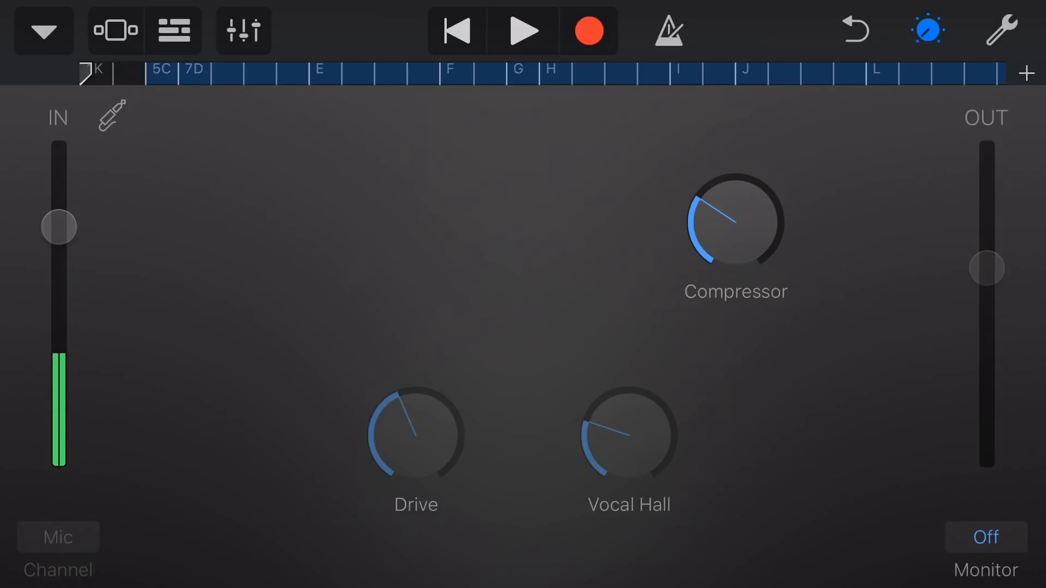
click(240, 28)
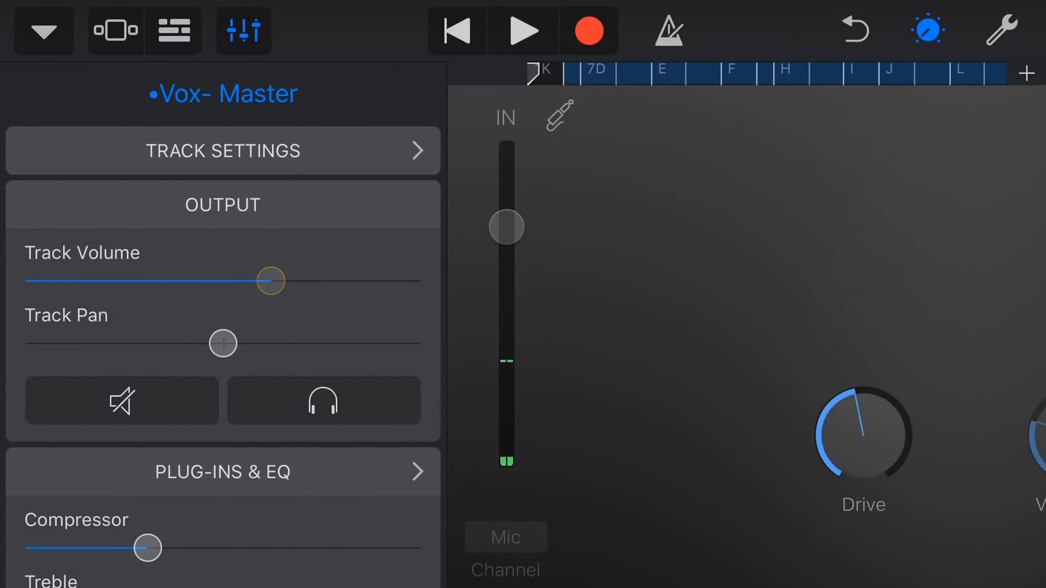
click(221, 472)
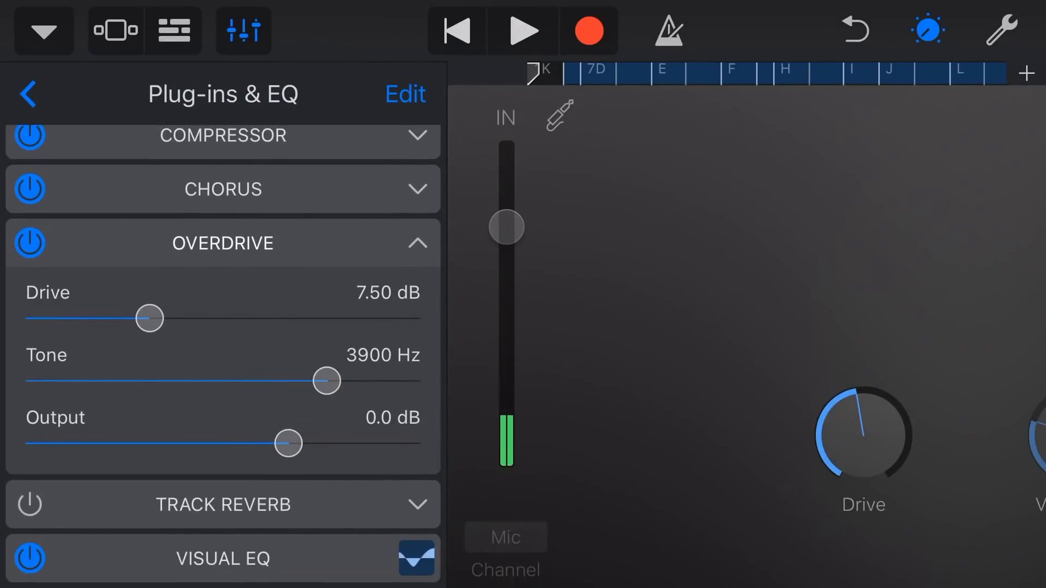
click(26, 94)
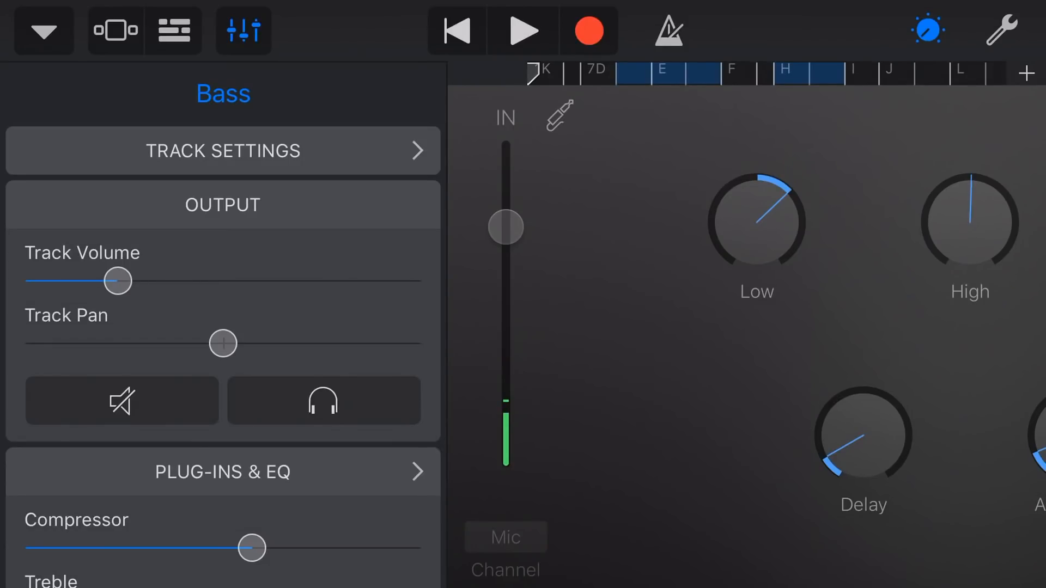
Step: Drag the Bass track's Compressor, Treble and Bass sliders, then view its plug-ins and knobs
scroll(down, 3)
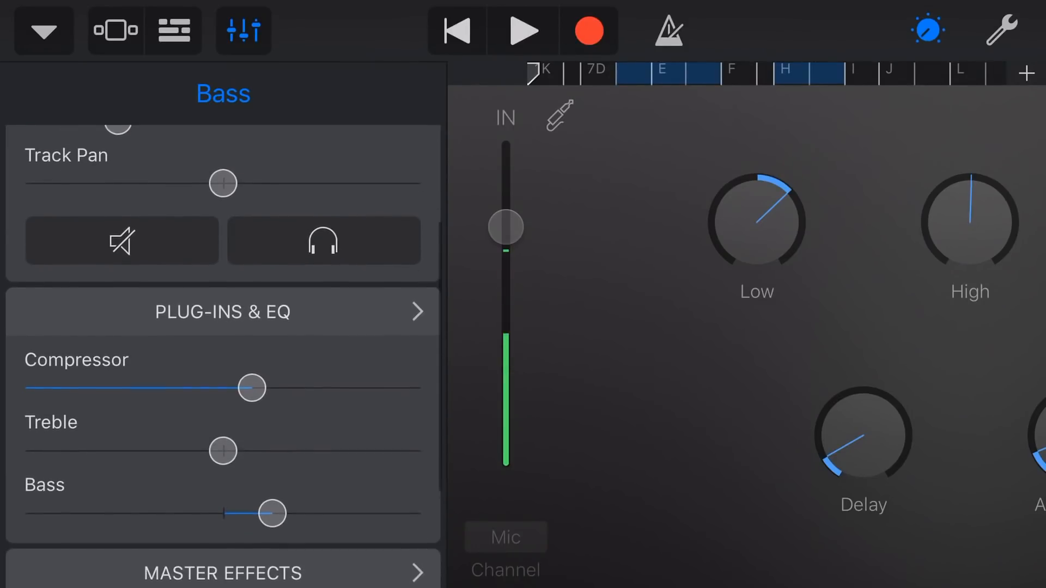
scroll(down, 3)
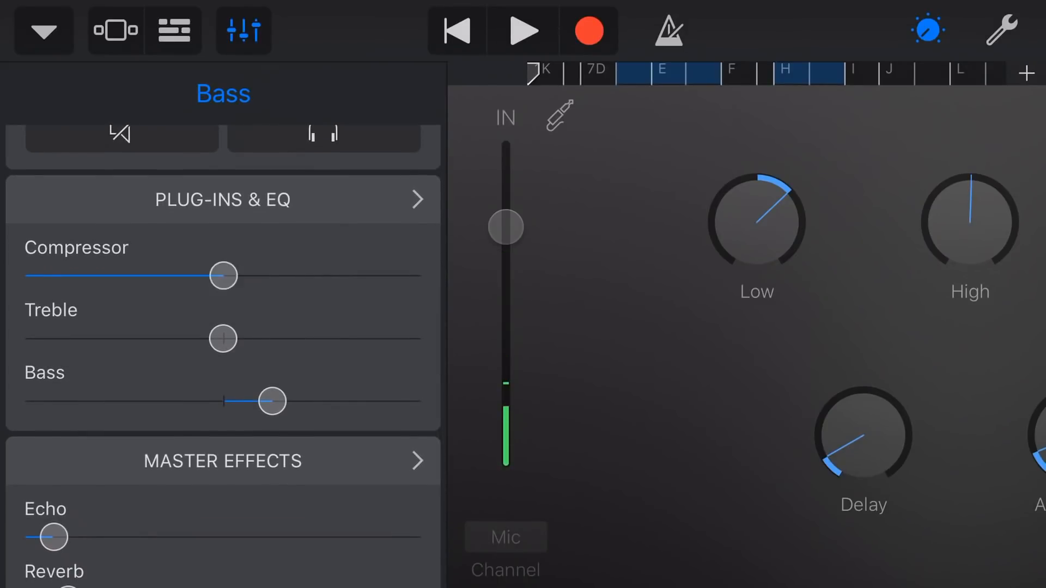
drag(223, 276, 270, 276)
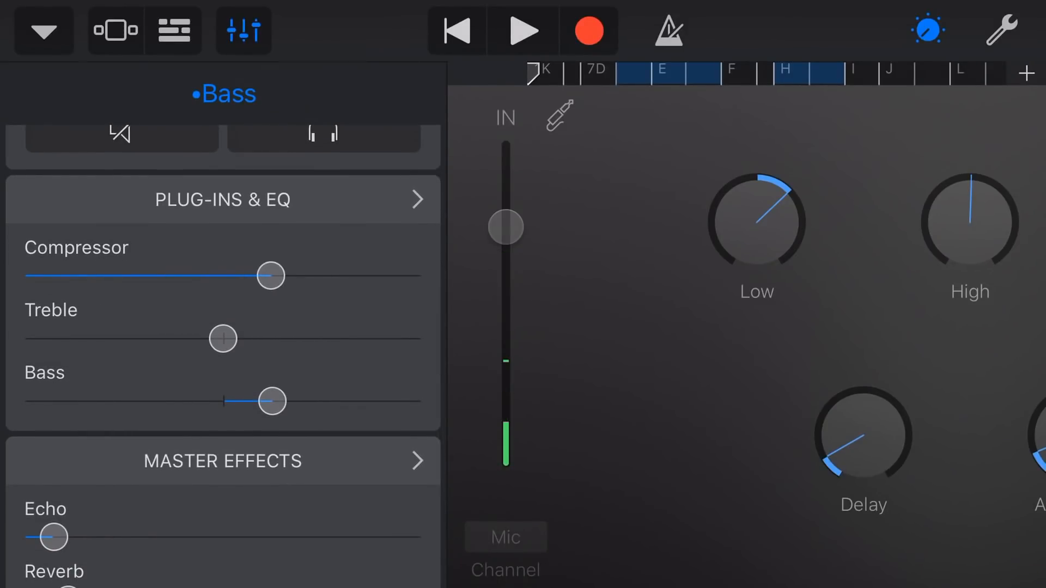
drag(222, 338, 301, 338)
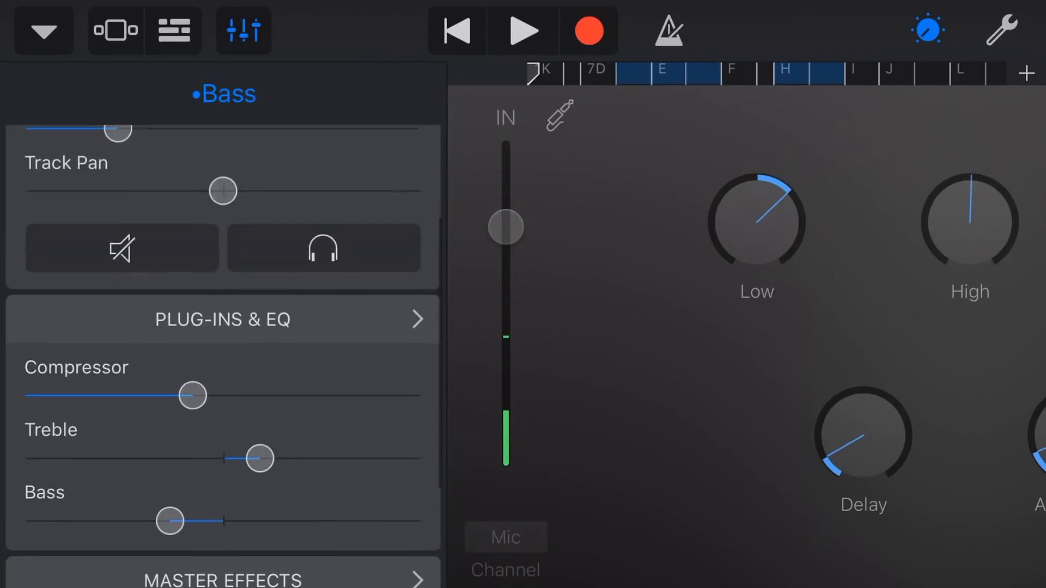
click(222, 320)
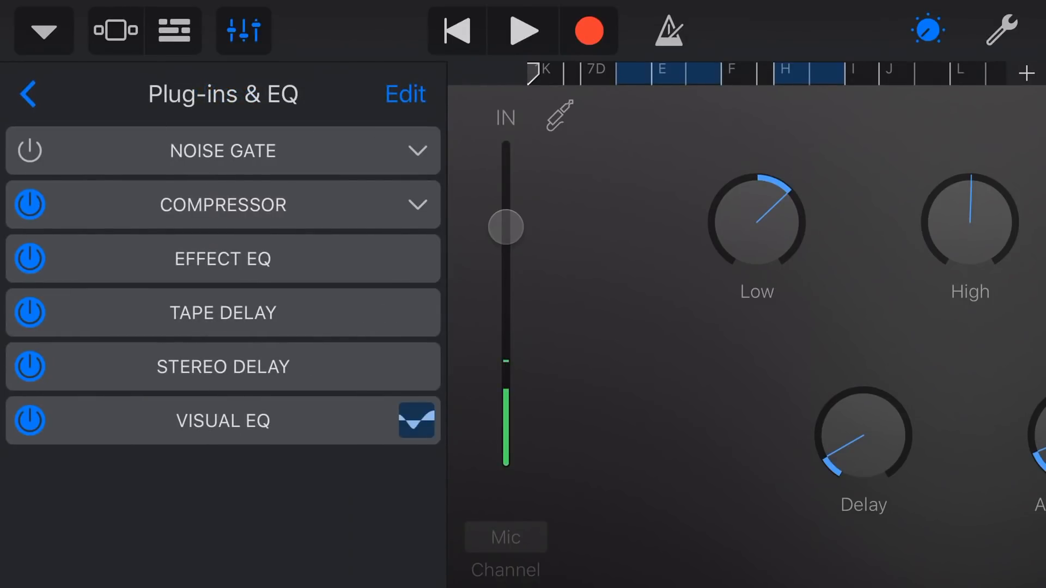
click(27, 96)
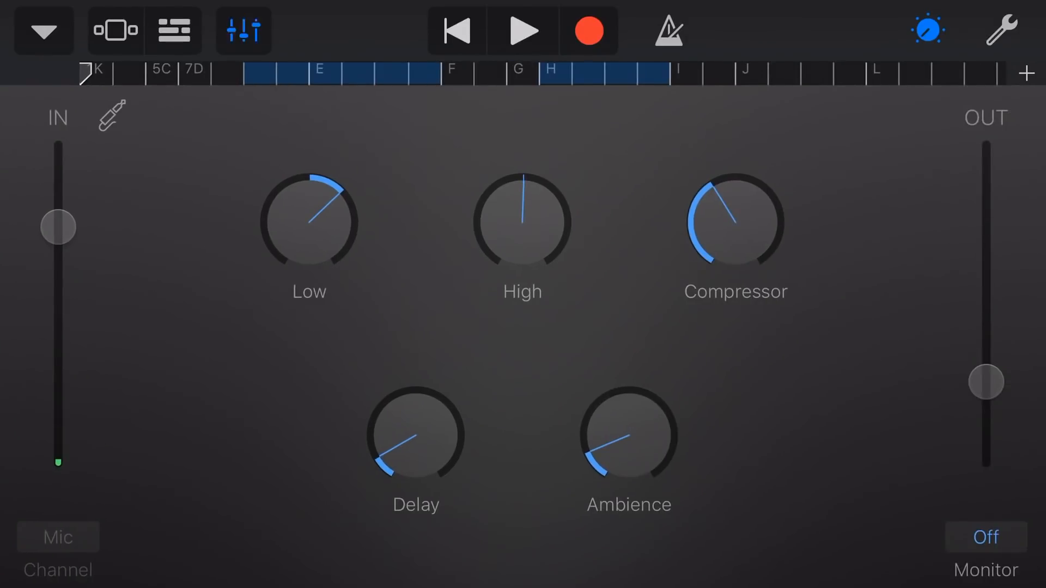